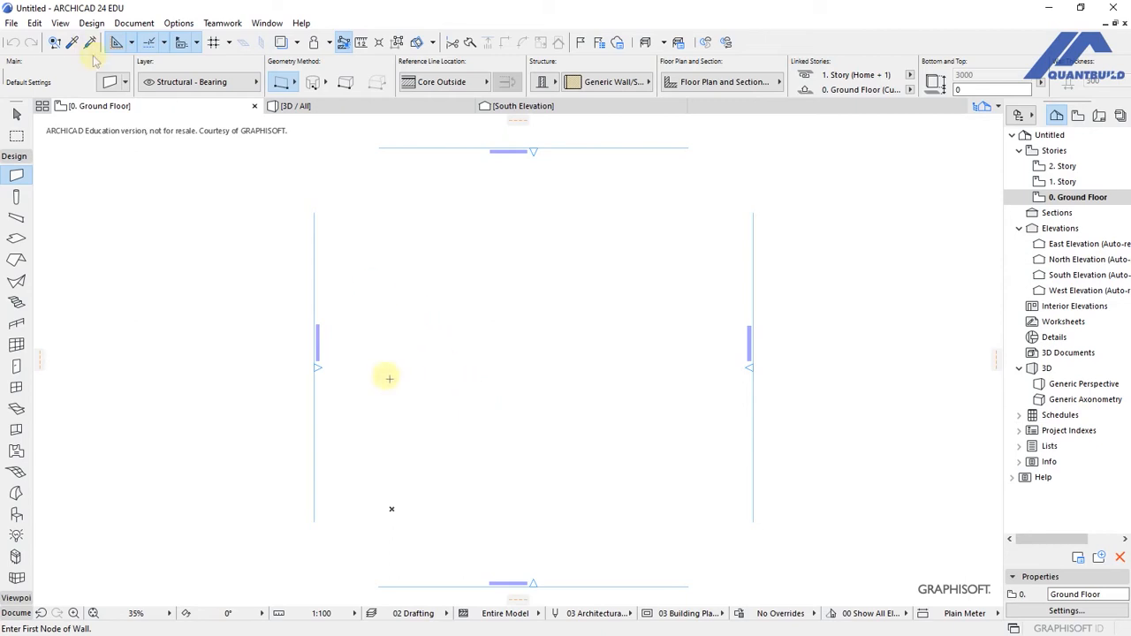
Step: Switch to the Morph tool from the Design menu's architectural tools
left_click(110, 23)
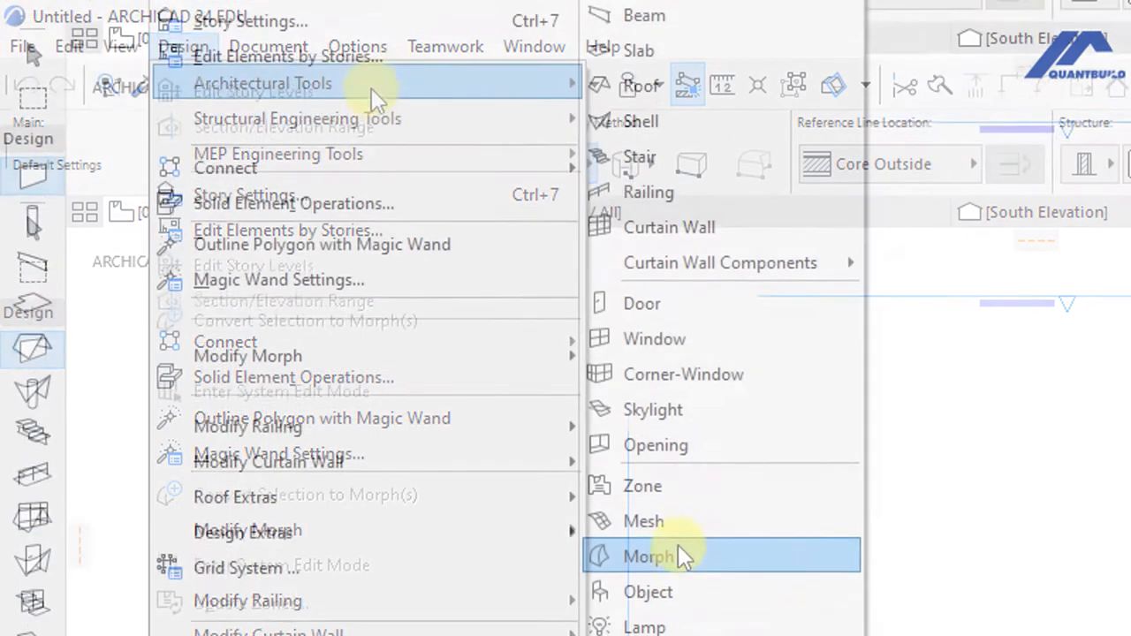
left_click(648, 557)
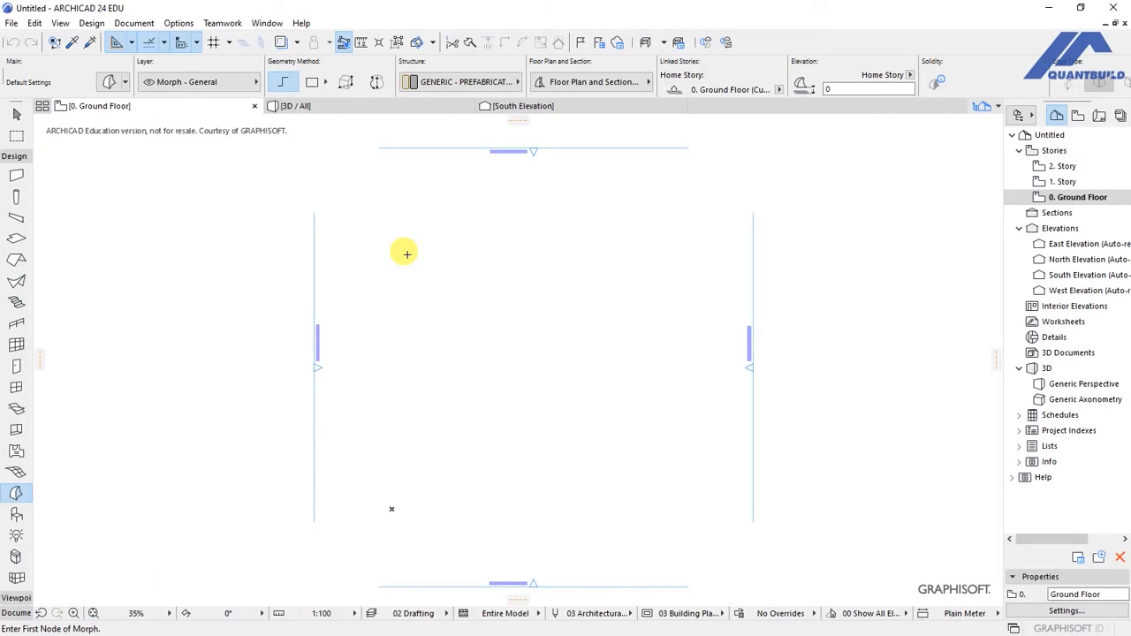
mouse_move(402, 265)
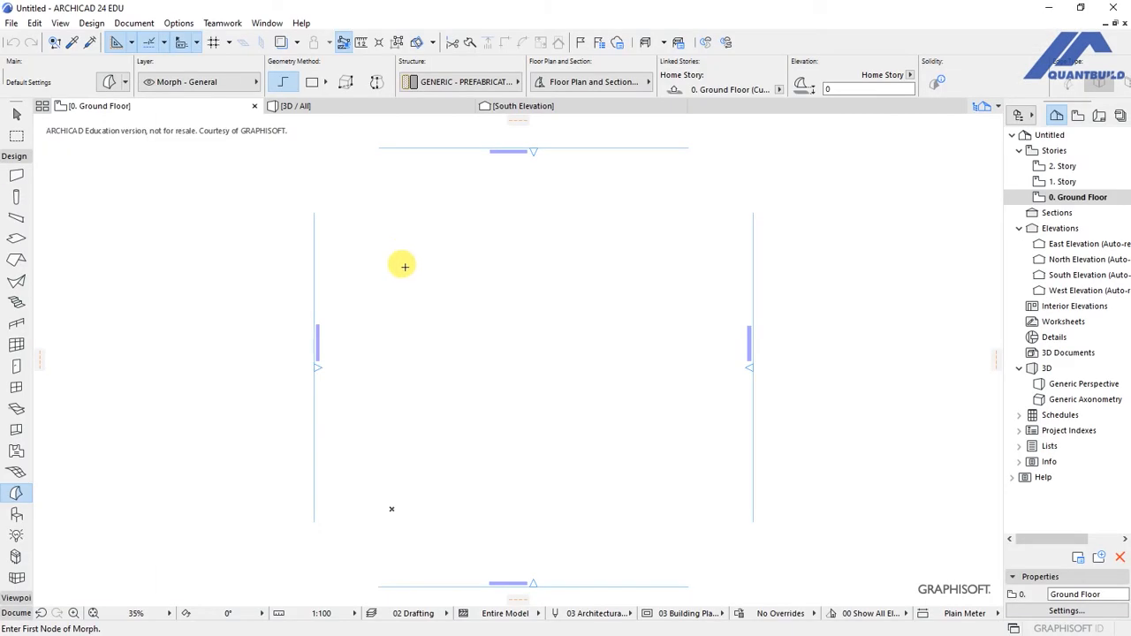
Step: Draw a flat rectangular morph polygon on the Ground Floor plan as the tabletop outline
left_click(403, 266)
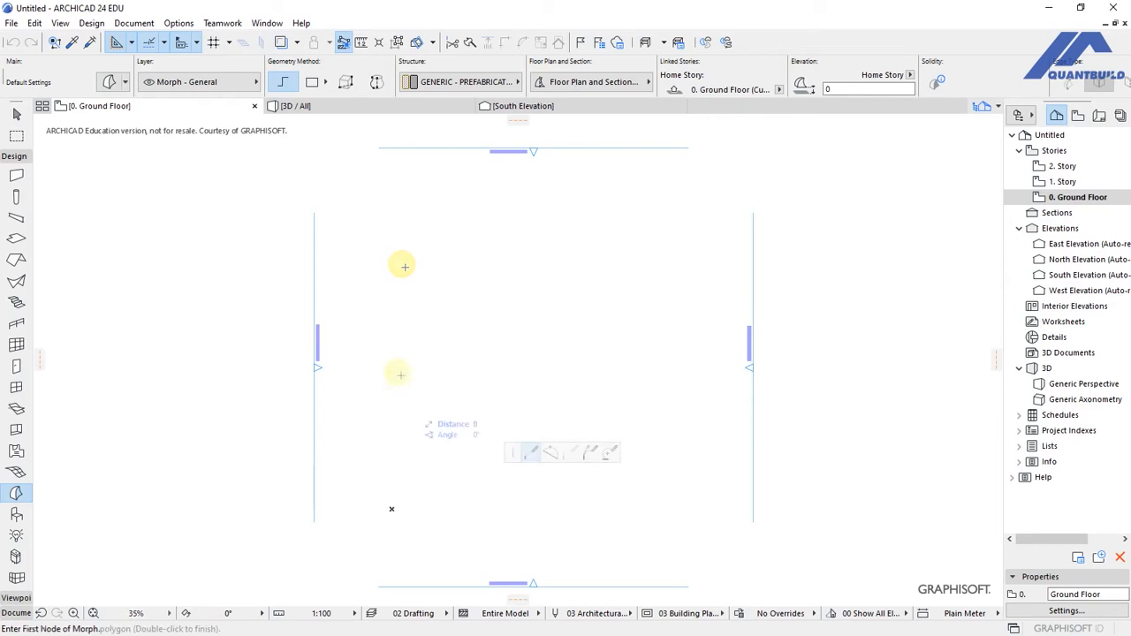
left_click(407, 296)
type("600")
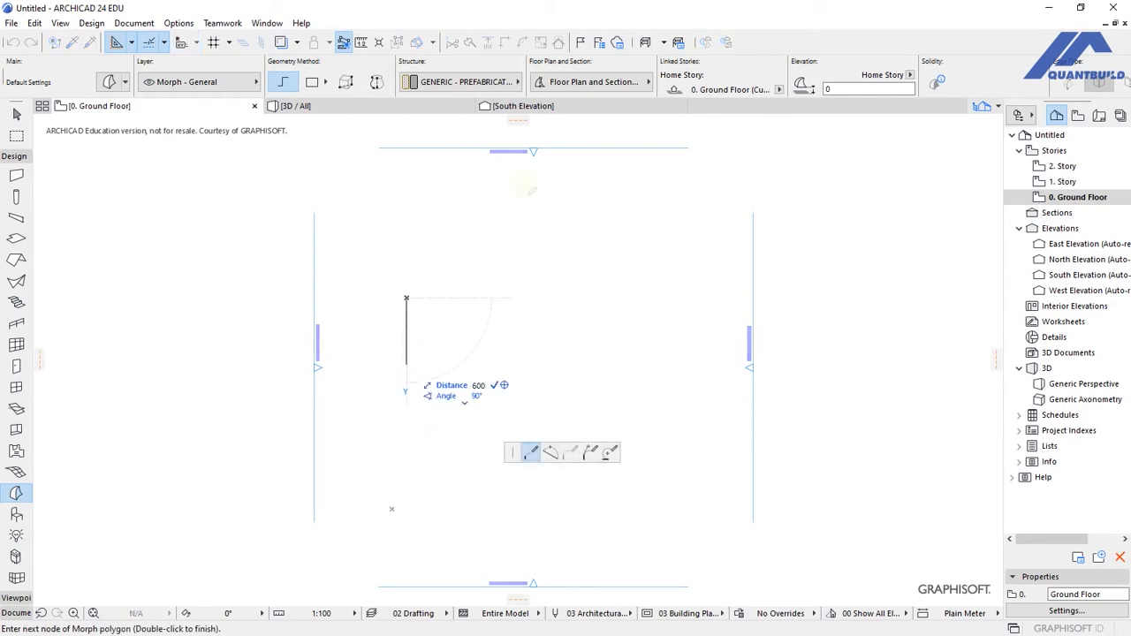
left_click(558, 354)
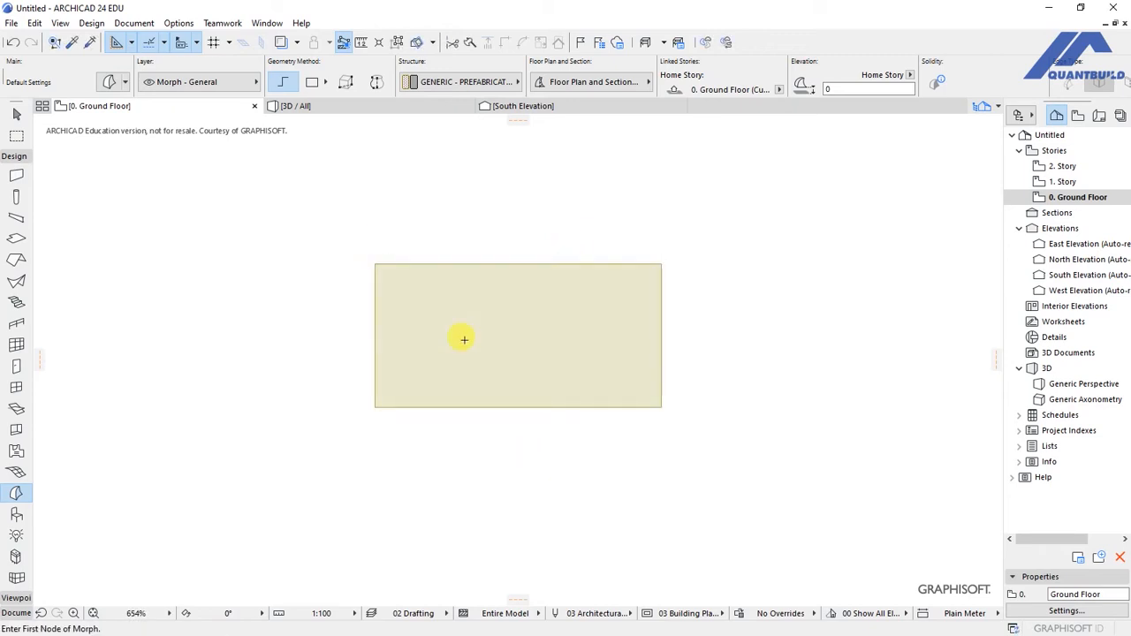
mouse_move(454, 330)
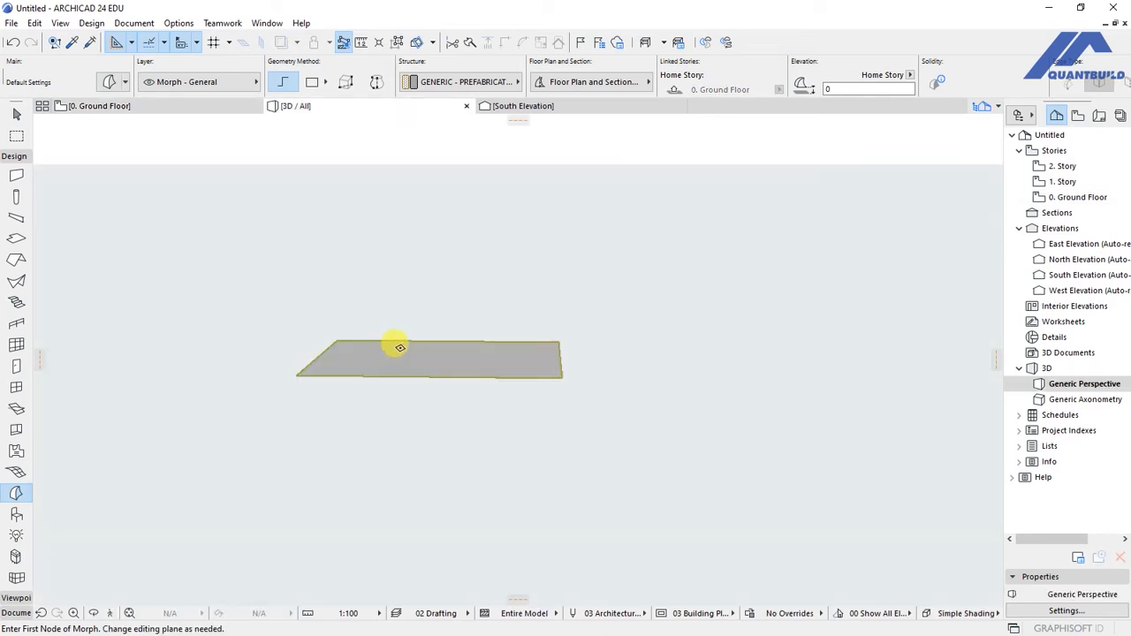
mouse_move(359, 364)
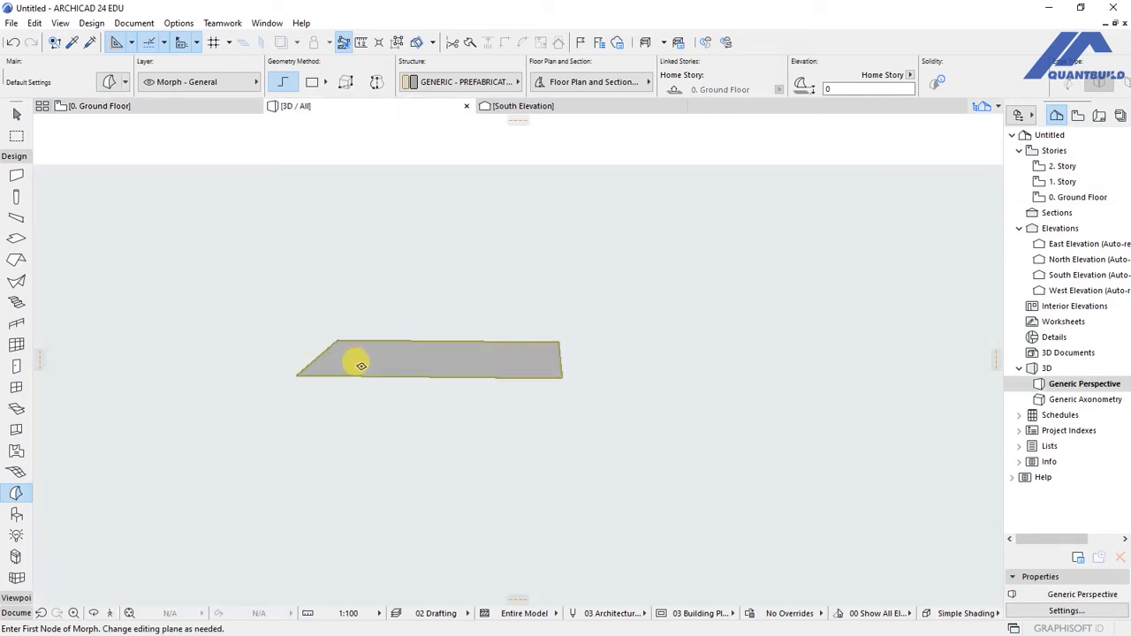
Step: Push/Pull the morph face in 3D to give the tabletop a thin solid thickness
left_click(360, 364)
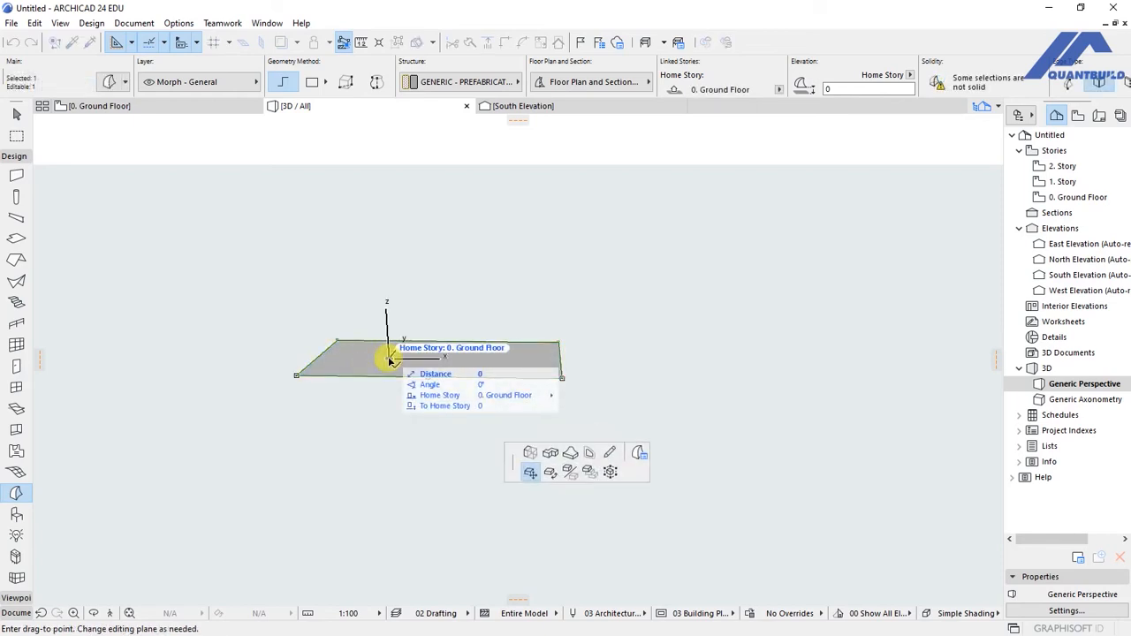
left_click_drag(389, 357, 415, 495)
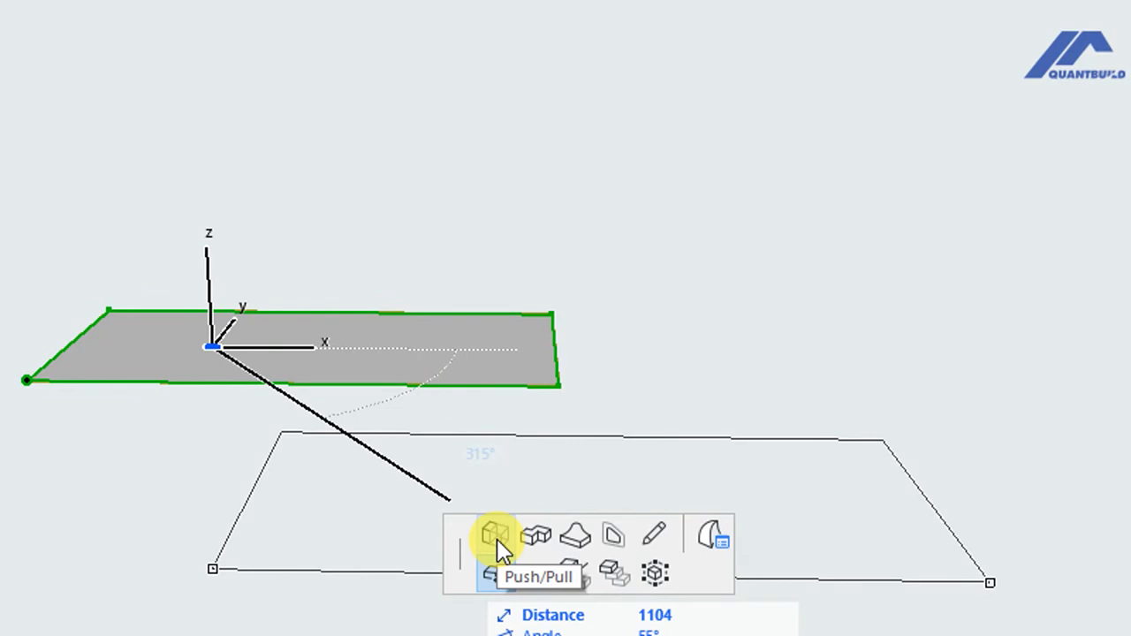
left_click(495, 537)
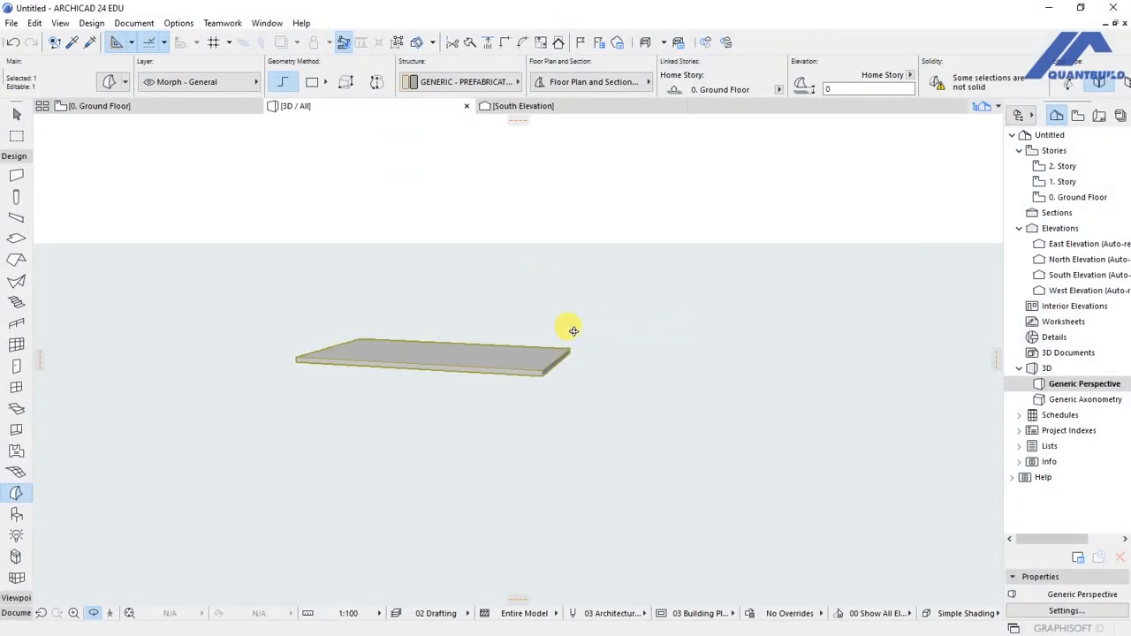
left_click_drag(573, 331, 530, 426)
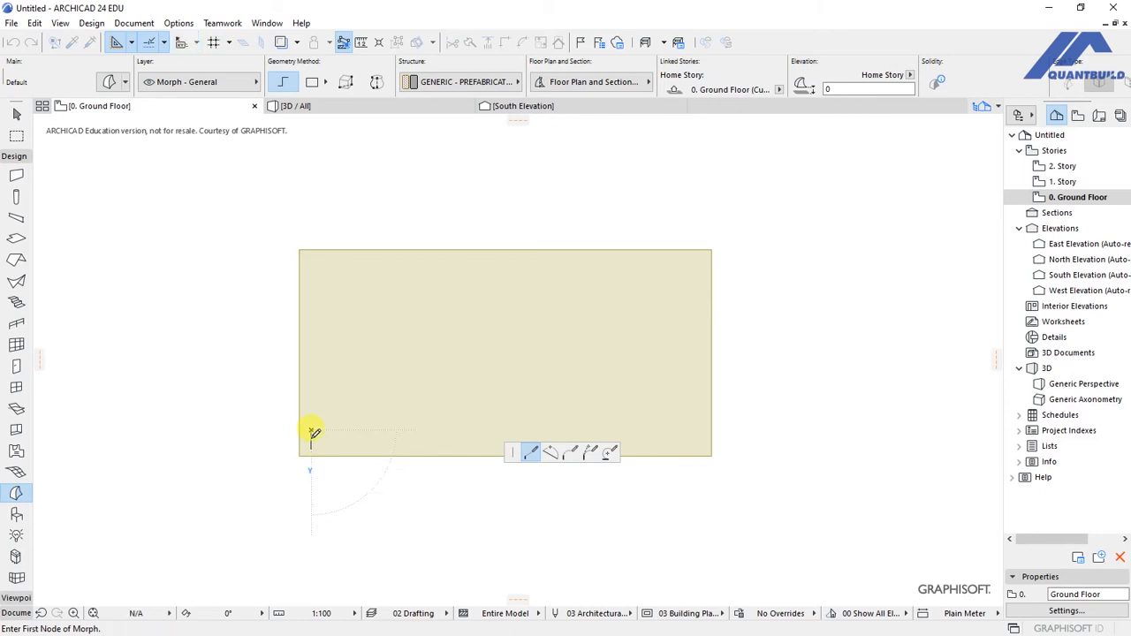
Step: Draw a small square leg morph at one corner and drag a copy to the opposite corner
left_click(311, 433)
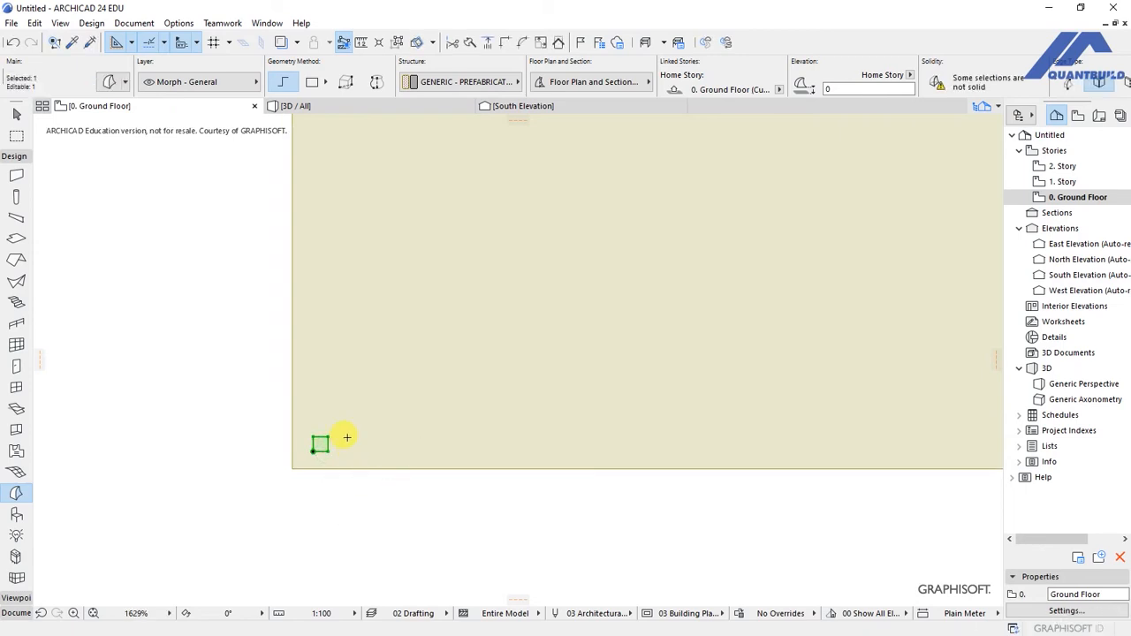
right_click(319, 445)
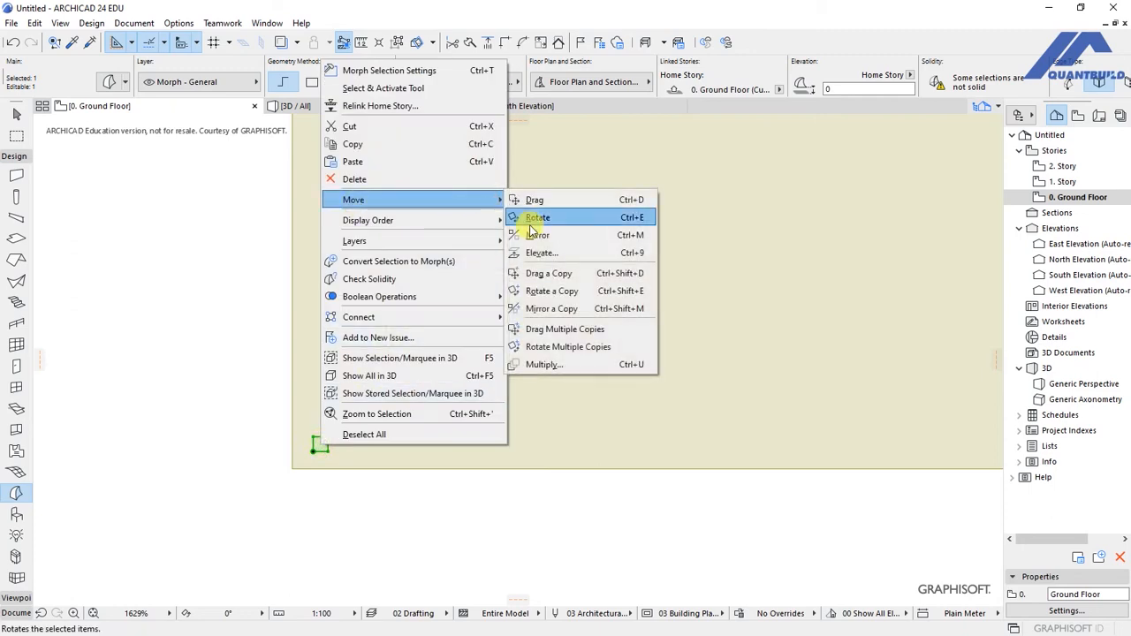
mouse_move(552, 290)
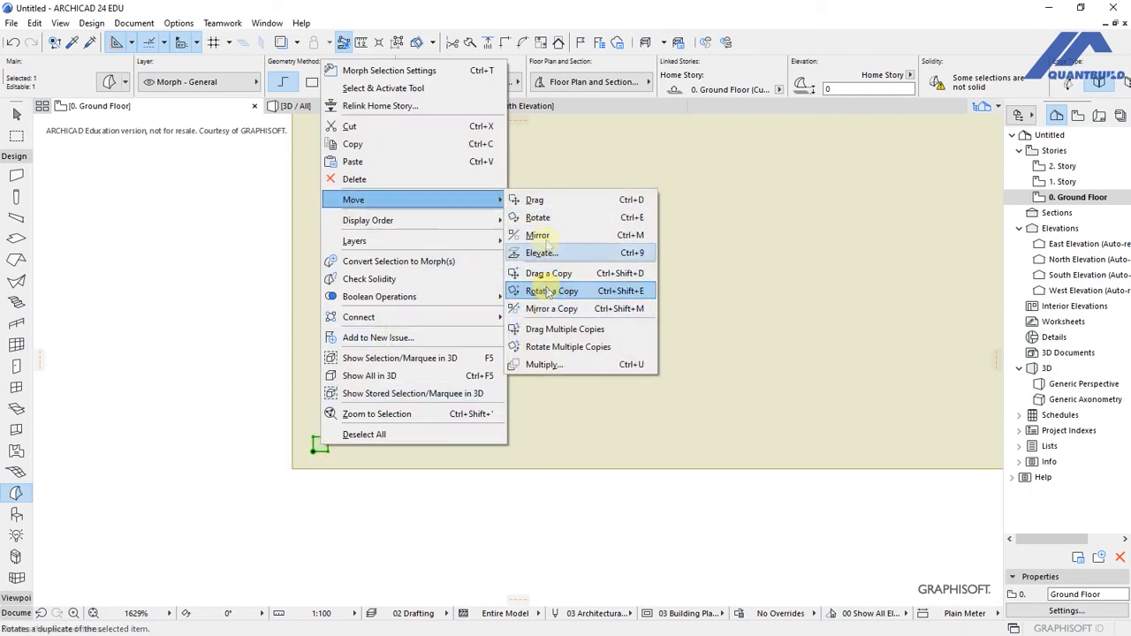
mouse_move(548, 308)
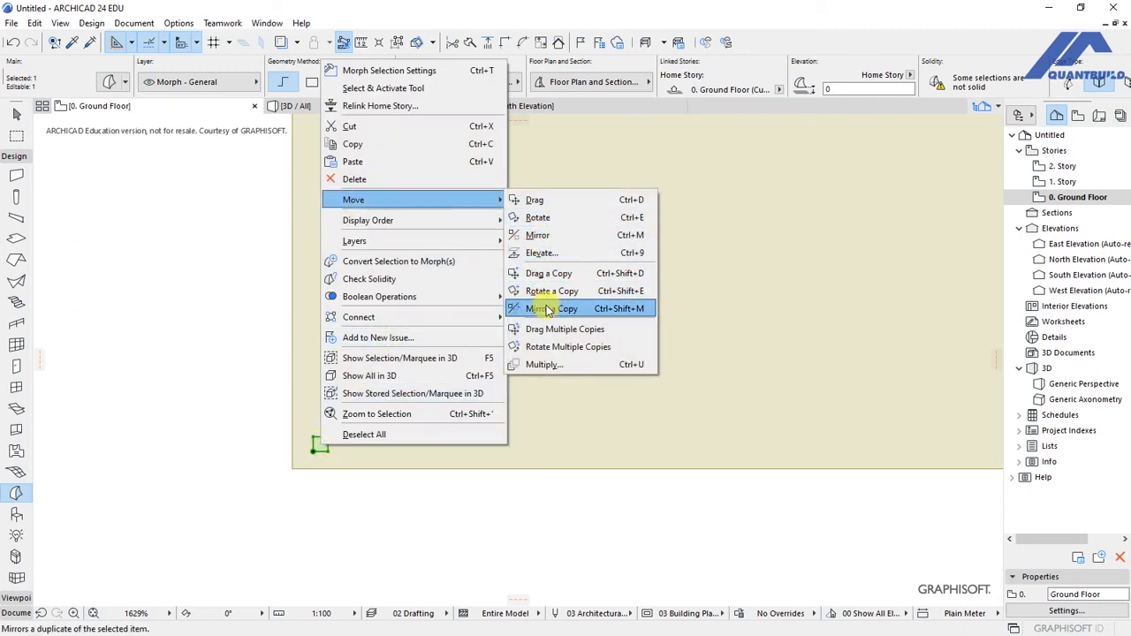
left_click(548, 272)
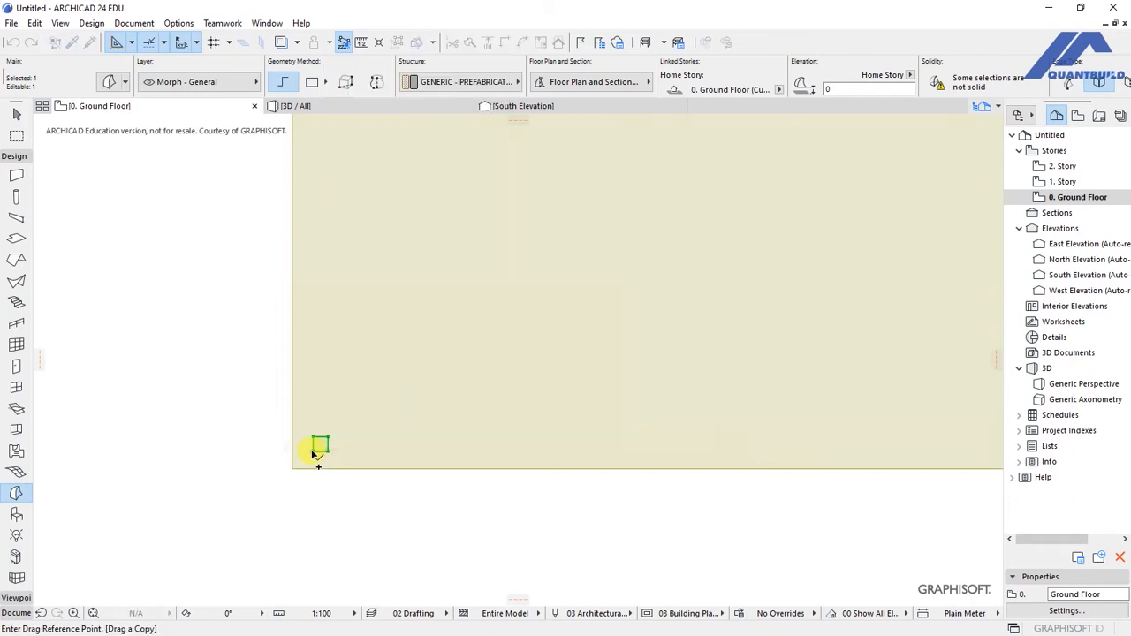
left_click_drag(318, 445, 597, 430)
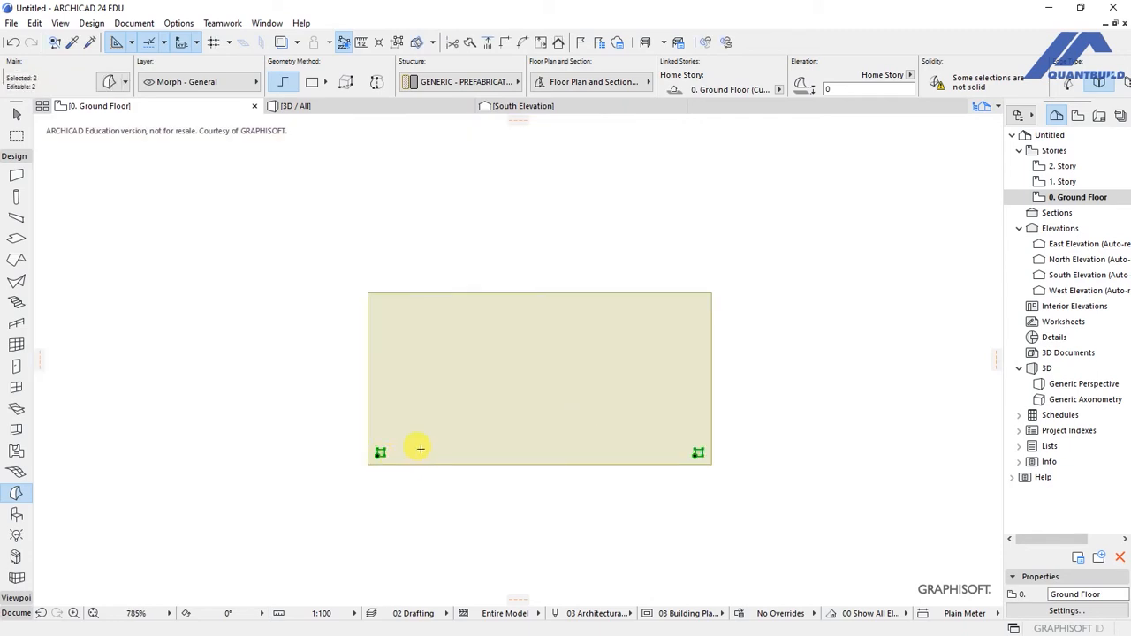
Step: Drag copies of both leg squares to the remaining two tabletop corners
right_click(417, 447)
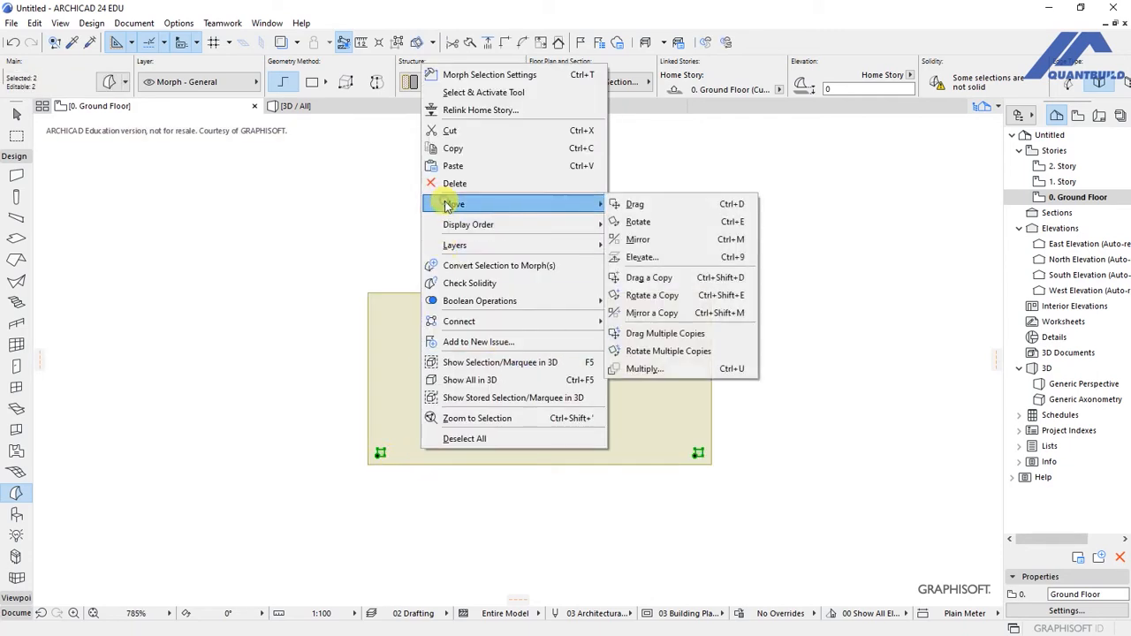
mouse_move(644, 284)
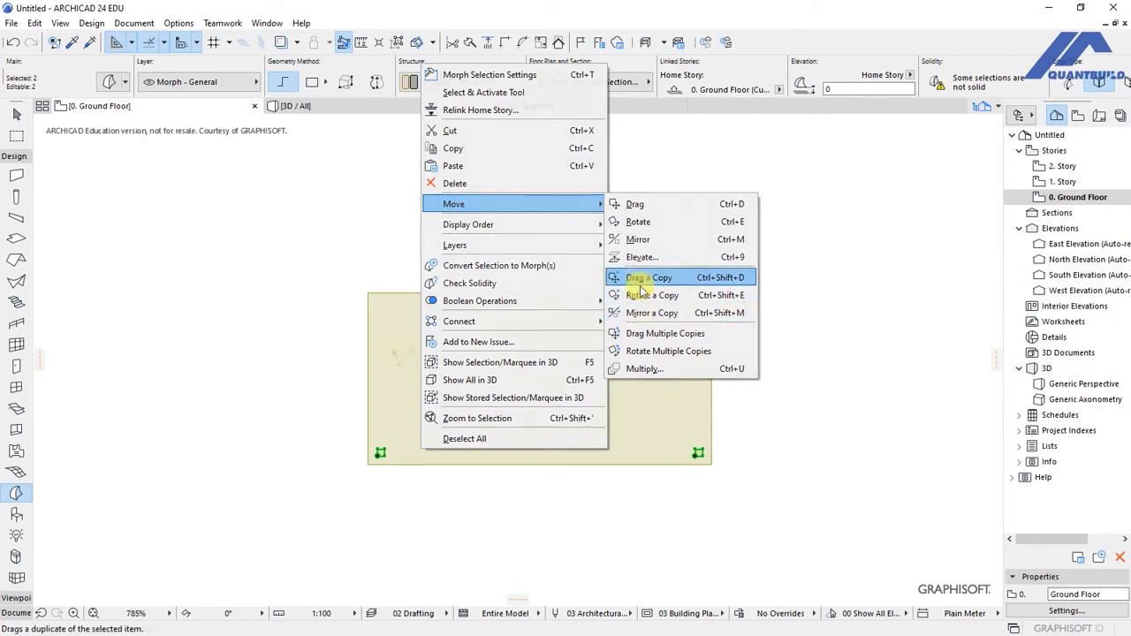
left_click(649, 277)
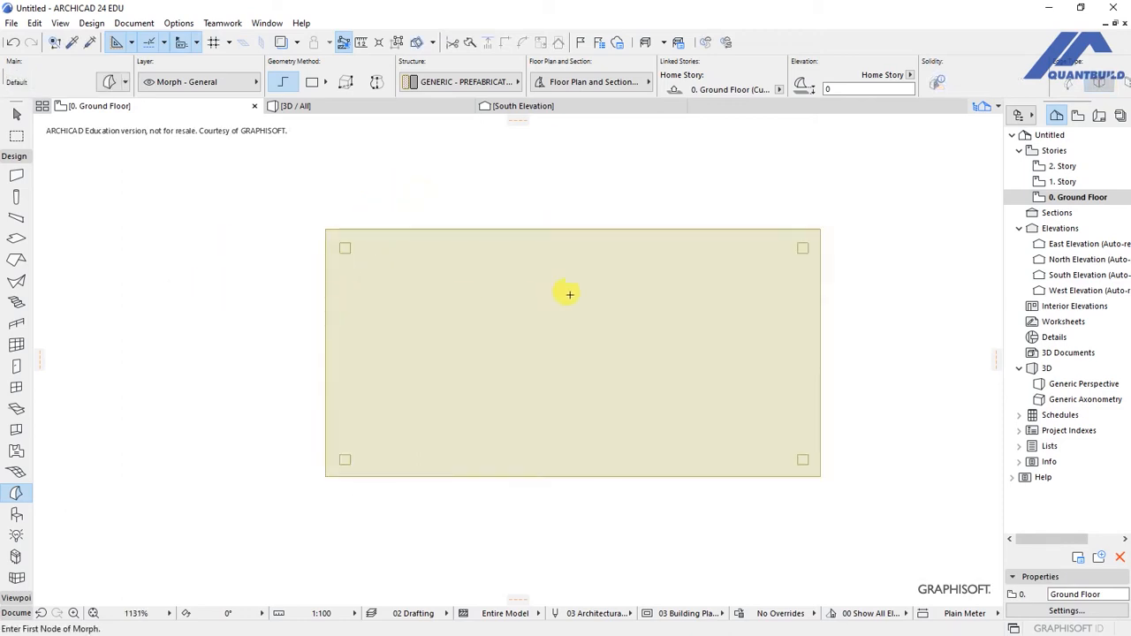
Step: Draw the rectangular tabletop morph on the Ground Floor plan with the rectangle method
left_click(311, 82)
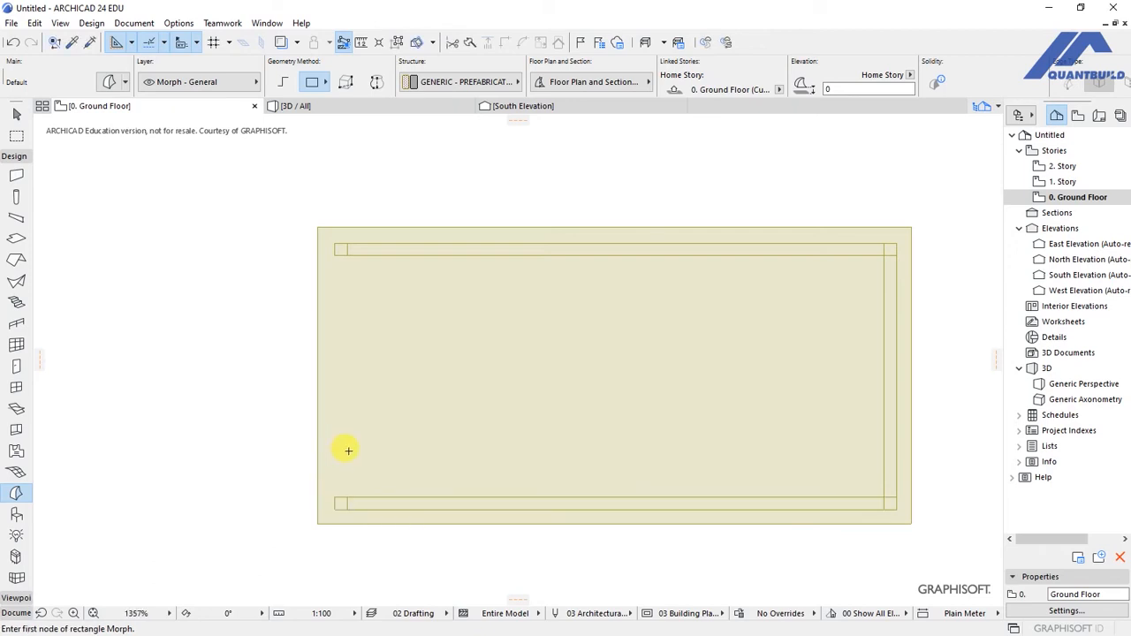
left_click(346, 248)
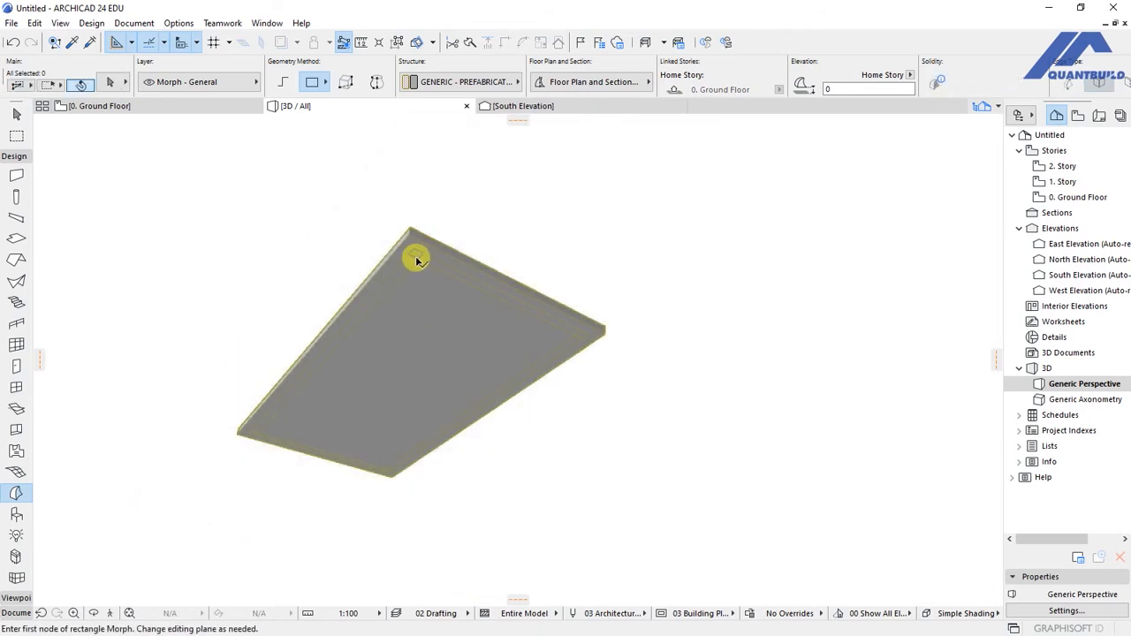
Step: Draw box morph legs in 3D extending down from the tabletop corners
left_click(410, 247)
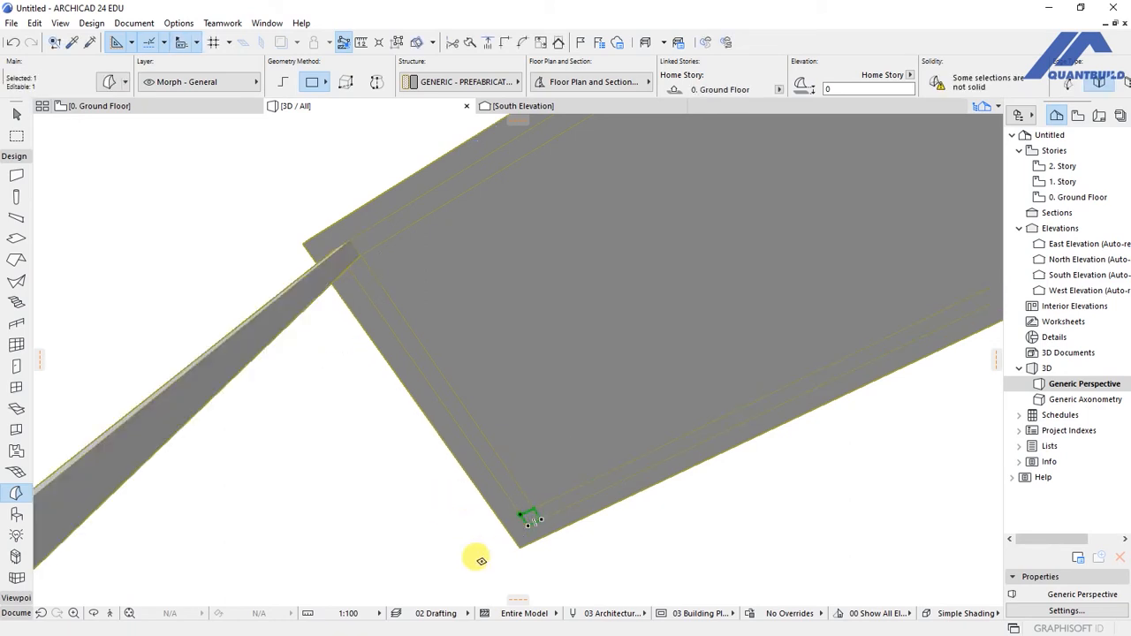
left_click(523, 519)
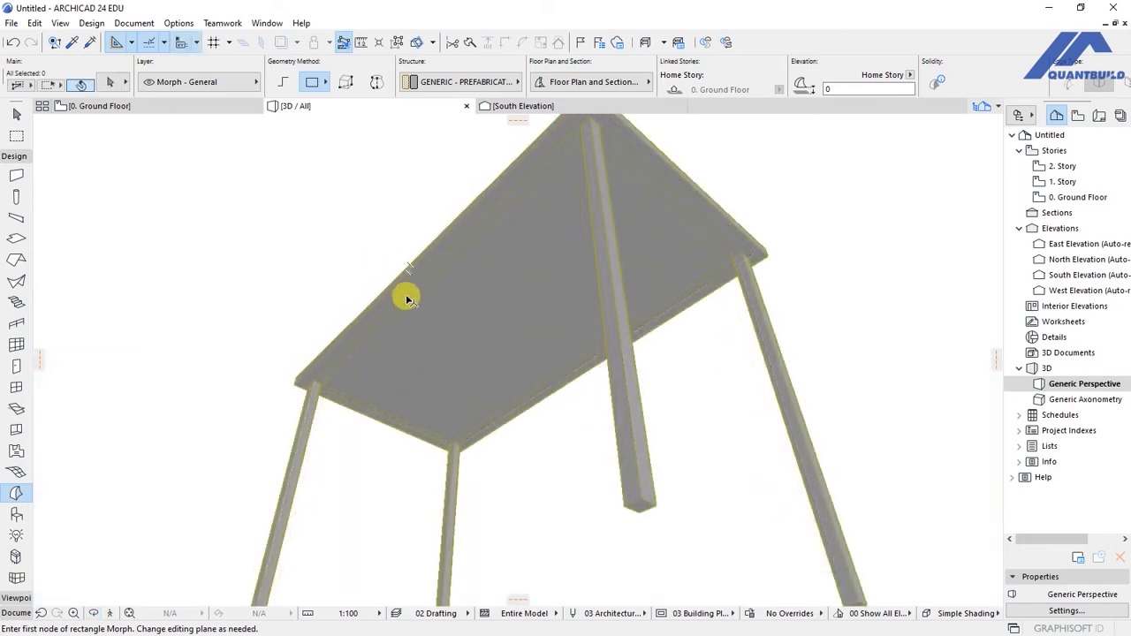
Step: Draw rectangular morph rails along the tabletop edges in 3D and select them
left_click(407, 299)
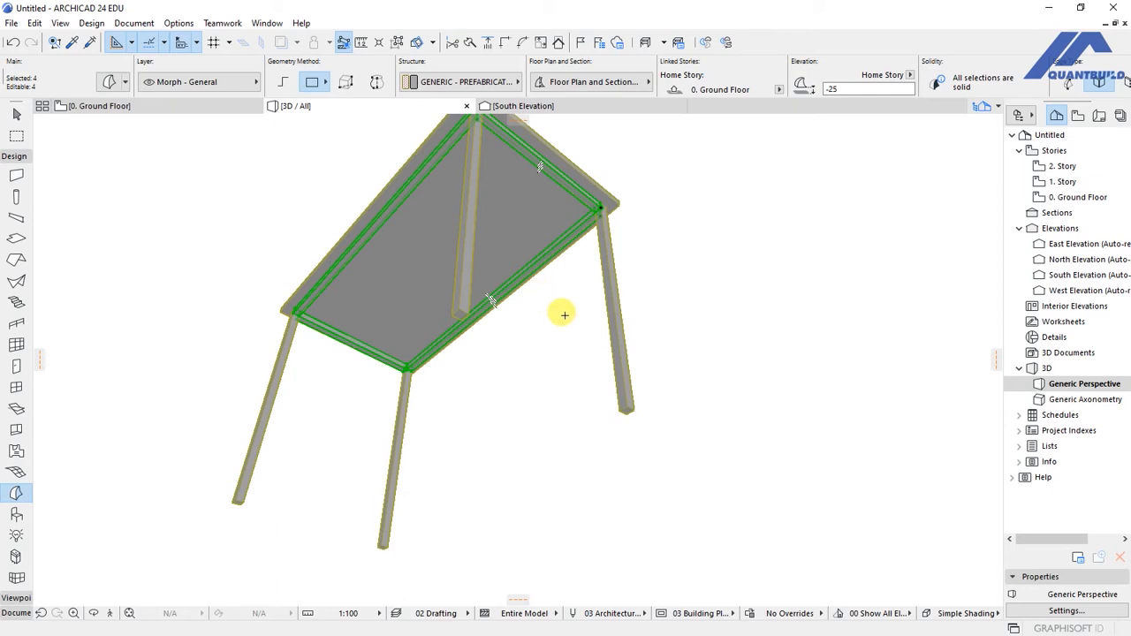
Step: Drag a copy of the four selected rails lower down the legs as a second frame
right_click(562, 315)
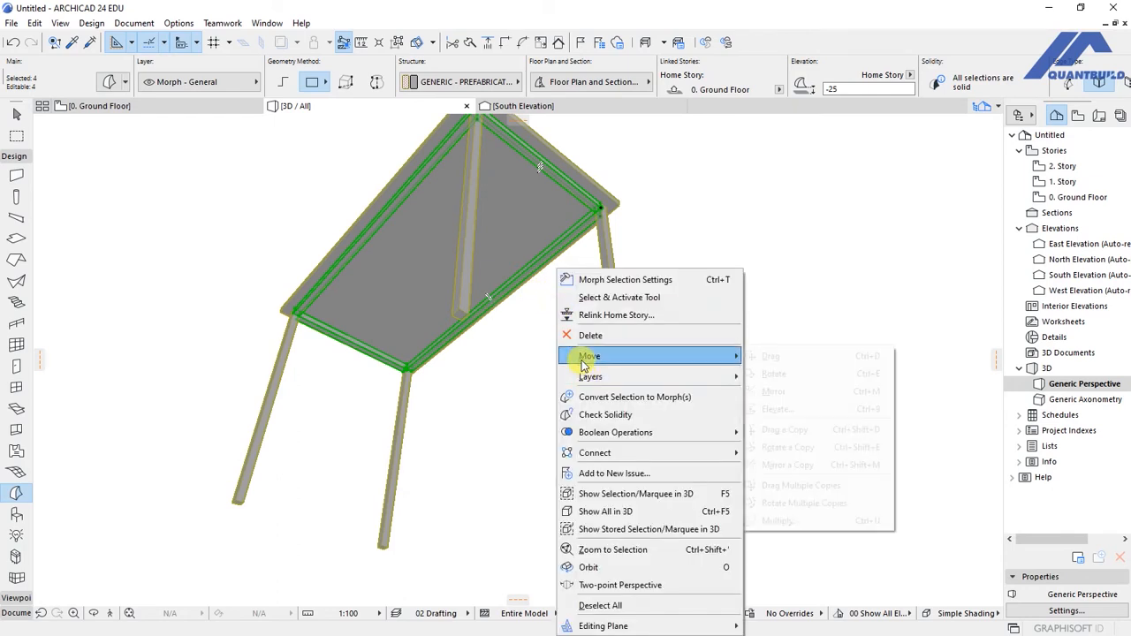
mouse_move(781, 429)
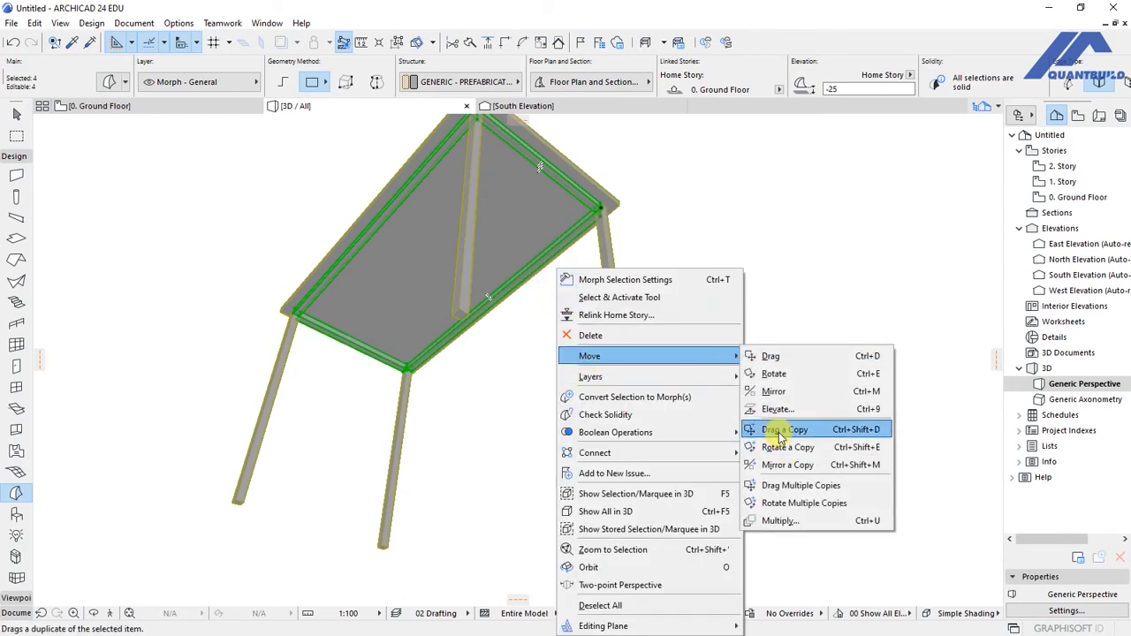
left_click(785, 430)
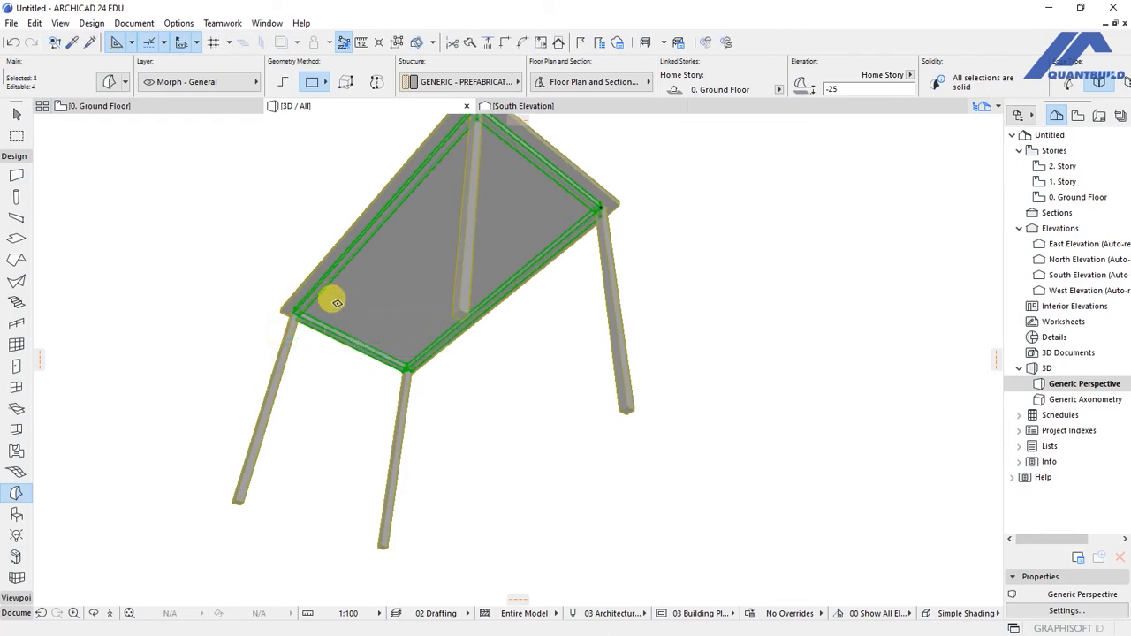
mouse_move(304, 346)
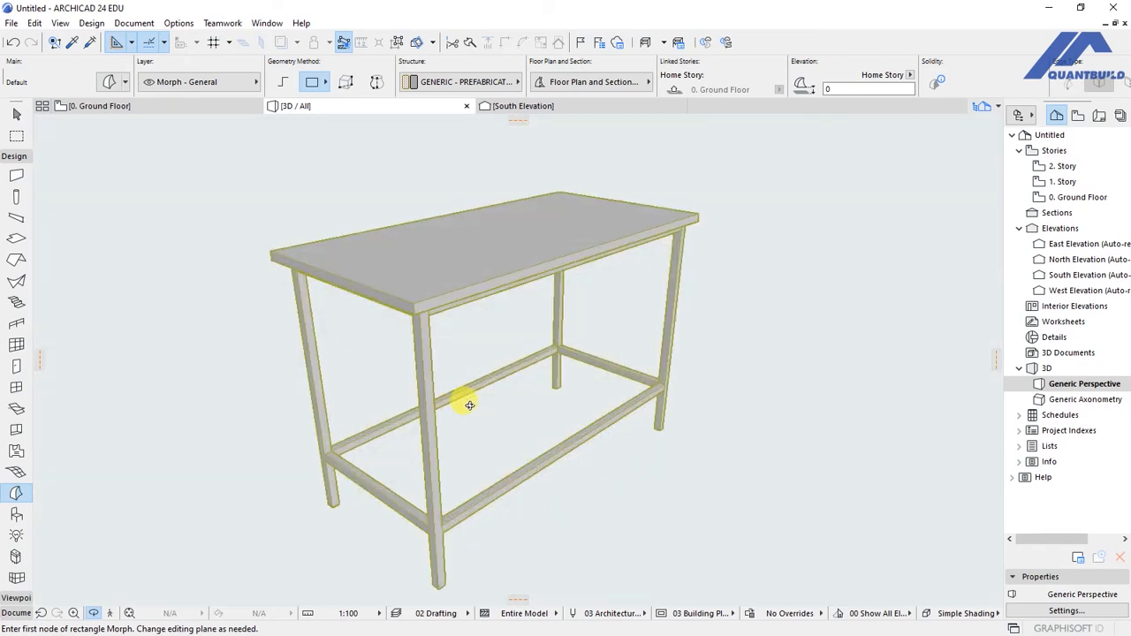
mouse_move(491, 424)
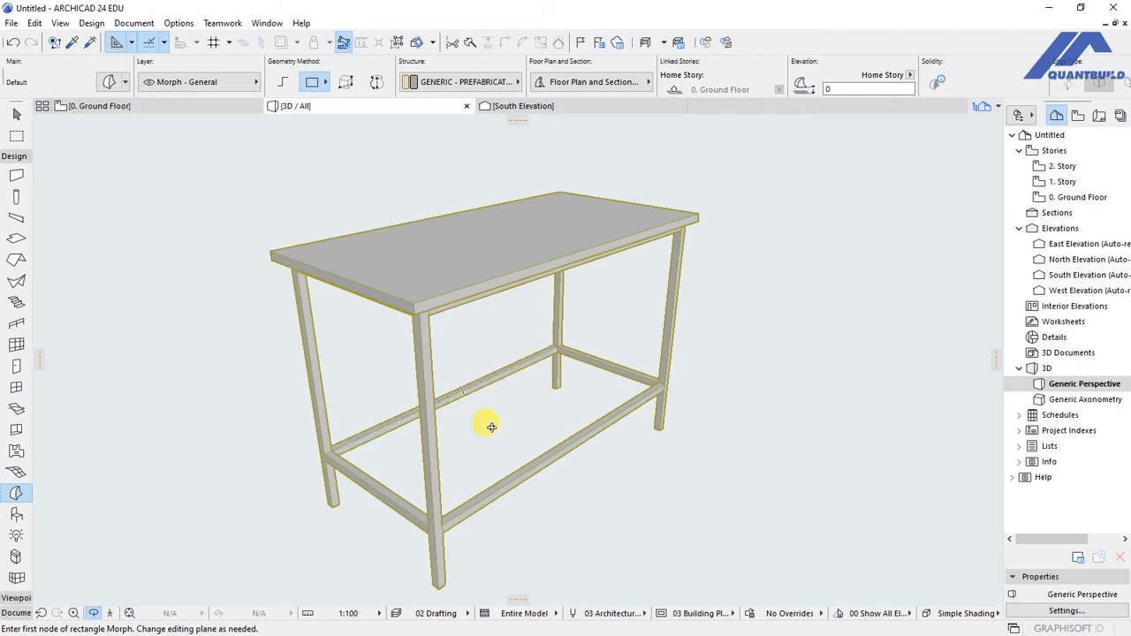
mouse_move(403, 201)
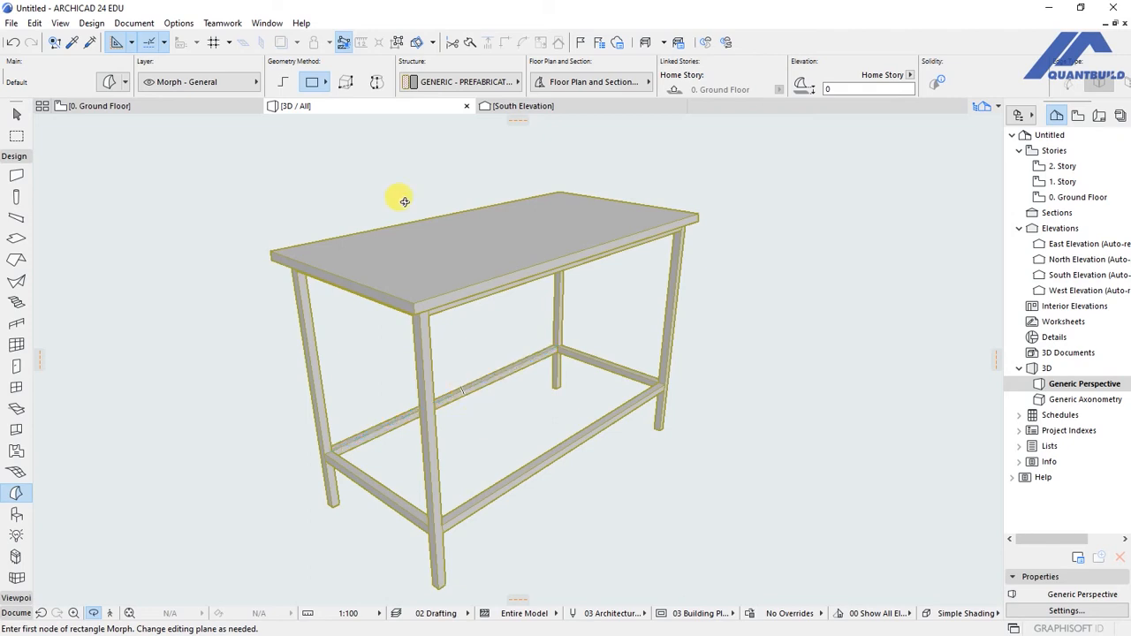
mouse_move(376, 216)
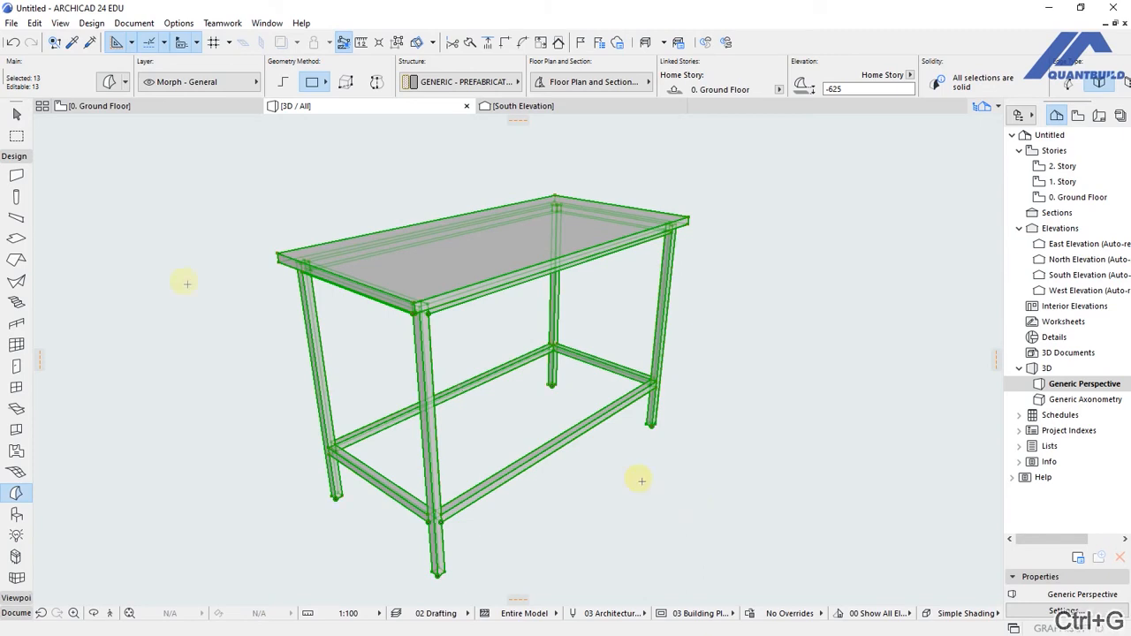
mouse_move(173, 279)
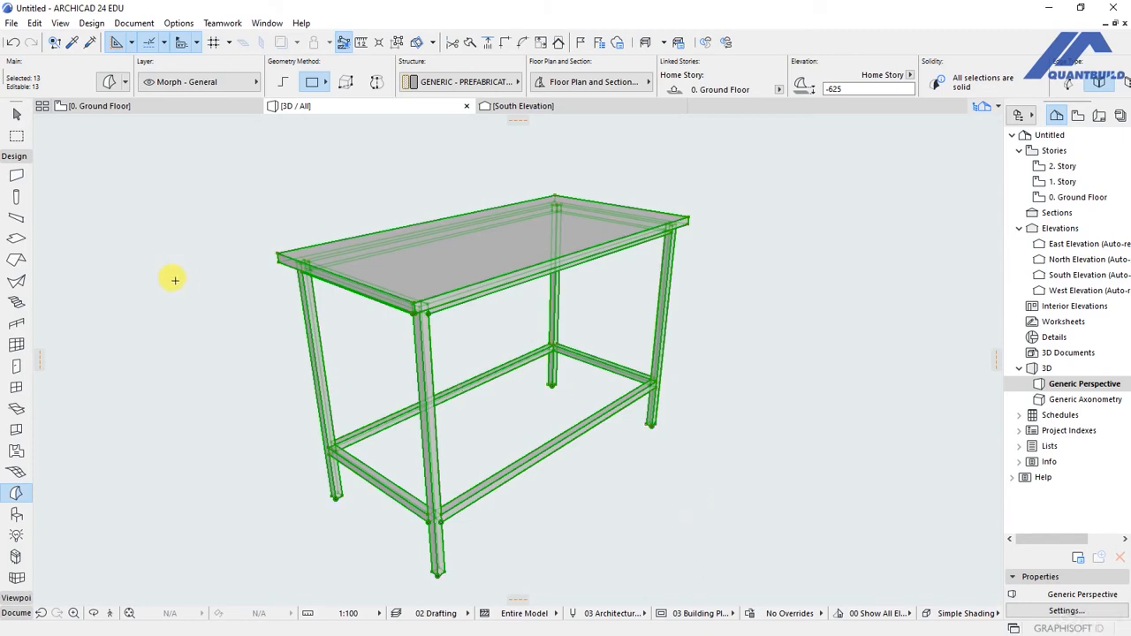
Step: With all thirteen table parts selected, bring up the File menu commands
left_click(15, 23)
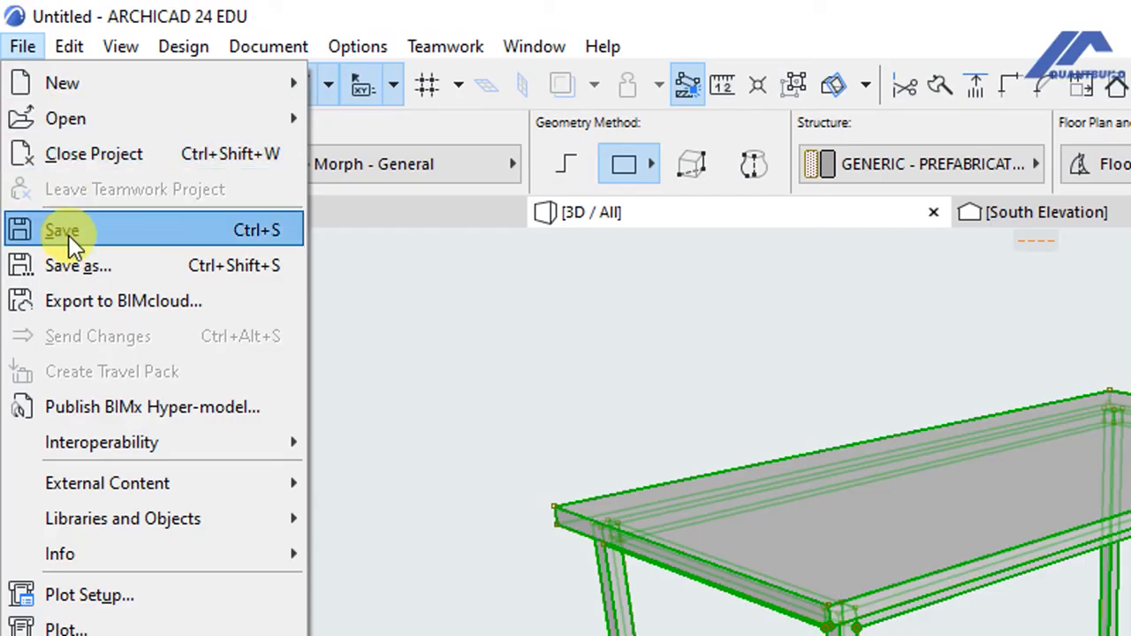
mouse_move(122, 519)
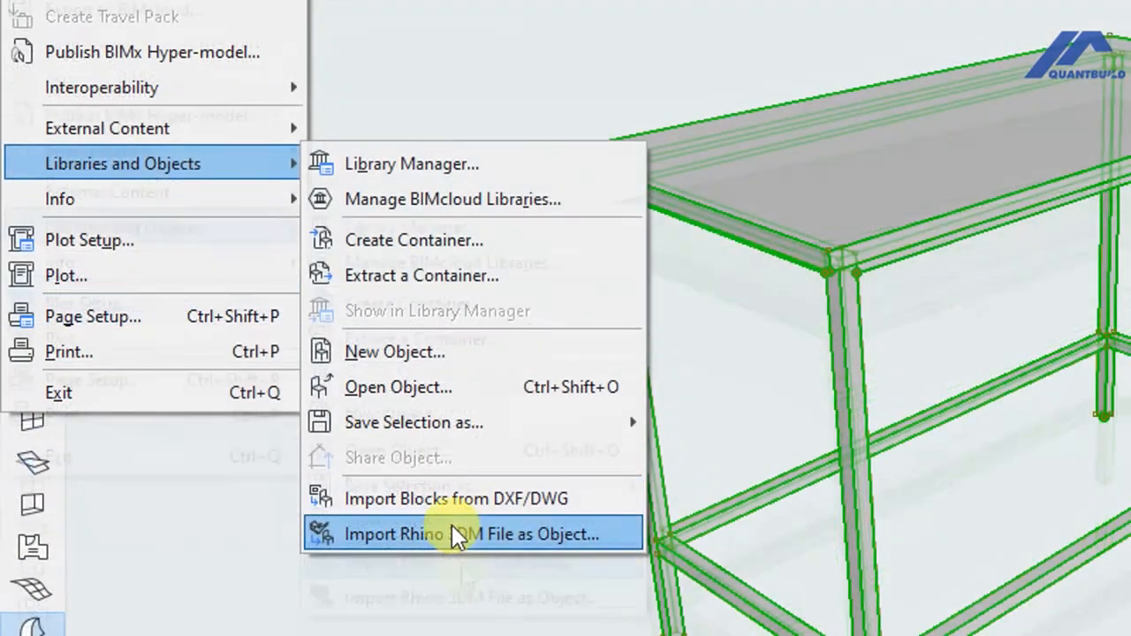
mouse_move(371, 434)
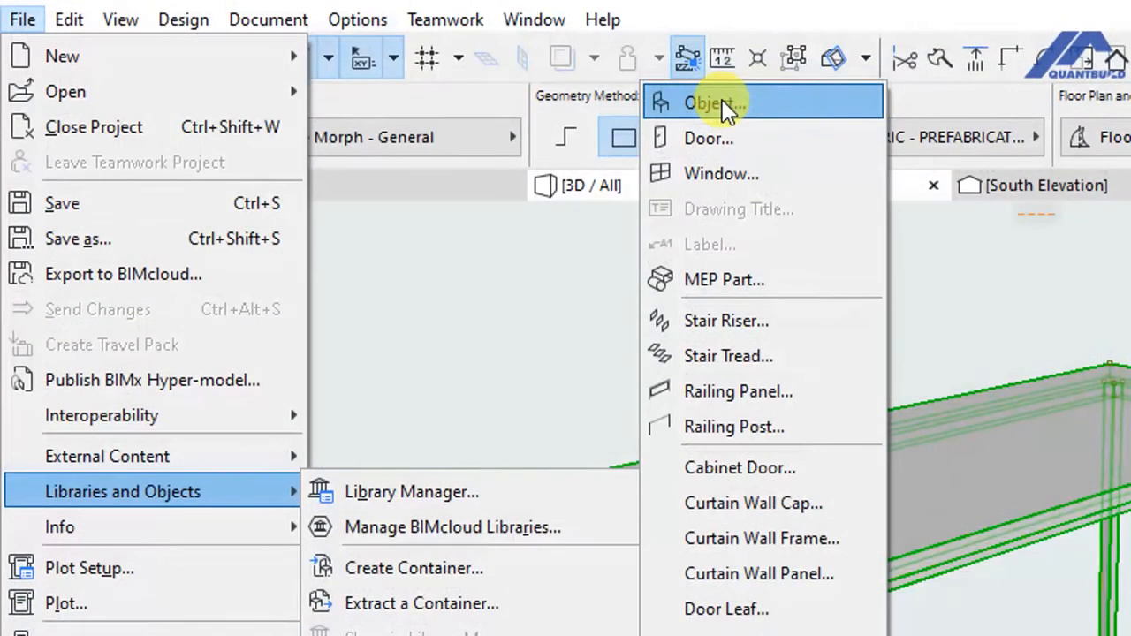
Step: Save the selection as an Object and accept the top view as its plan symbol
left_click(718, 103)
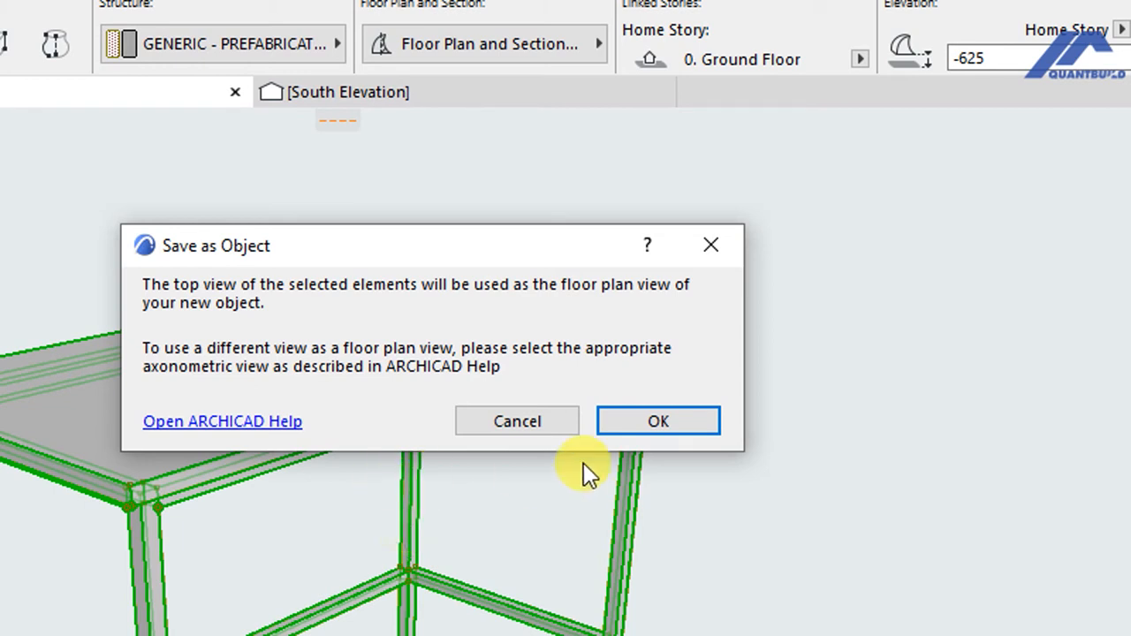
left_click(658, 421)
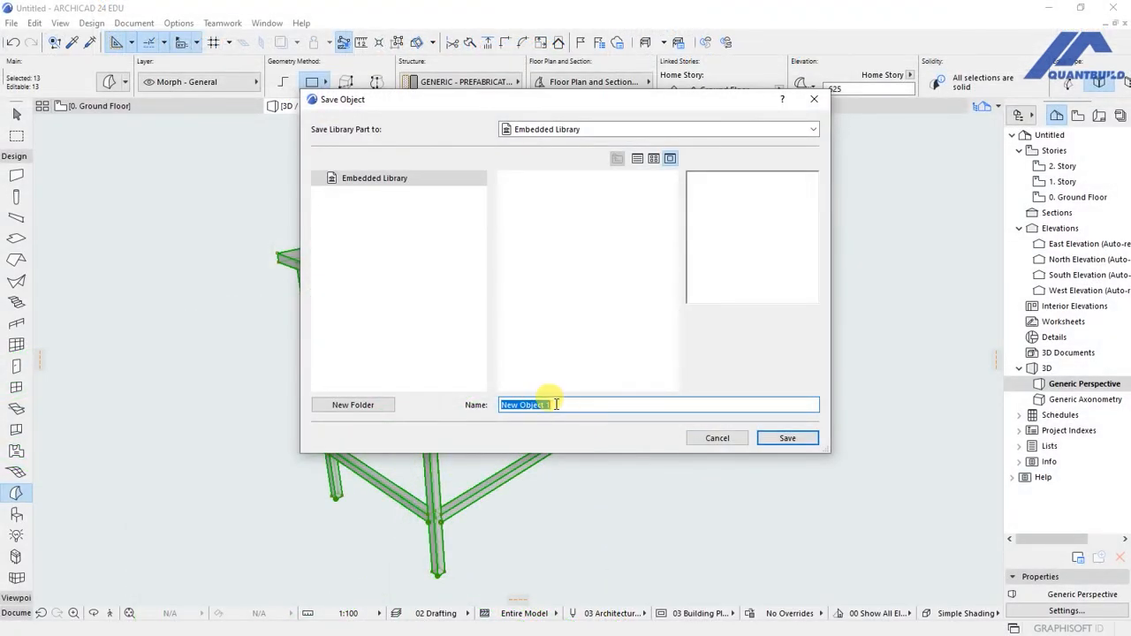
Step: Name the object 'Table QBA' and save it to the embedded library
type("Table QBA")
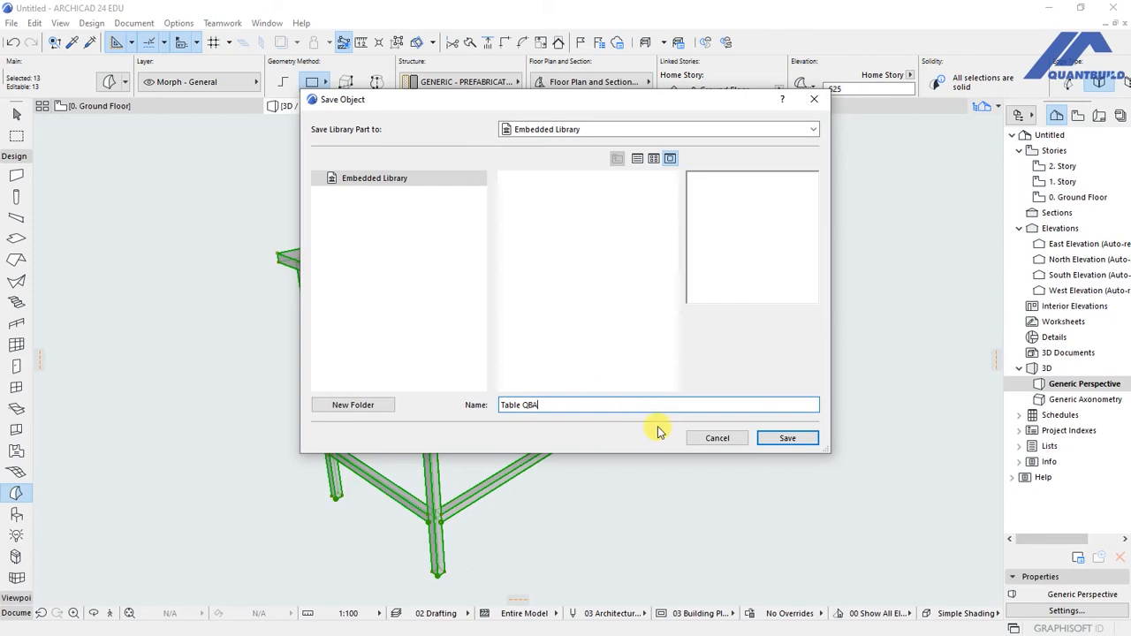
mouse_move(357, 142)
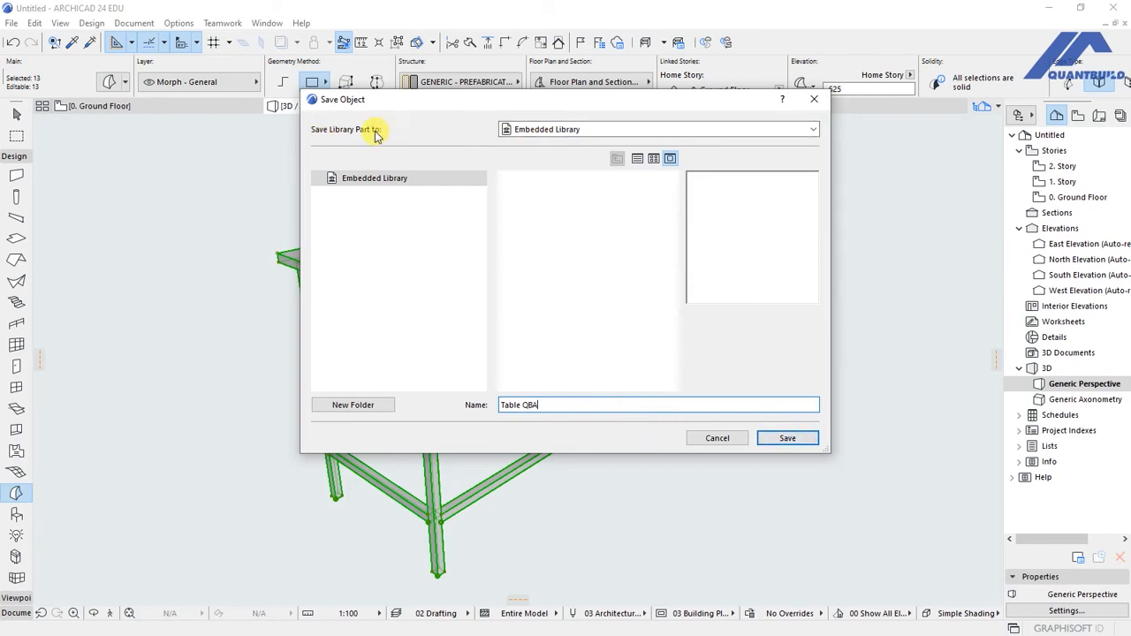
left_click(657, 129)
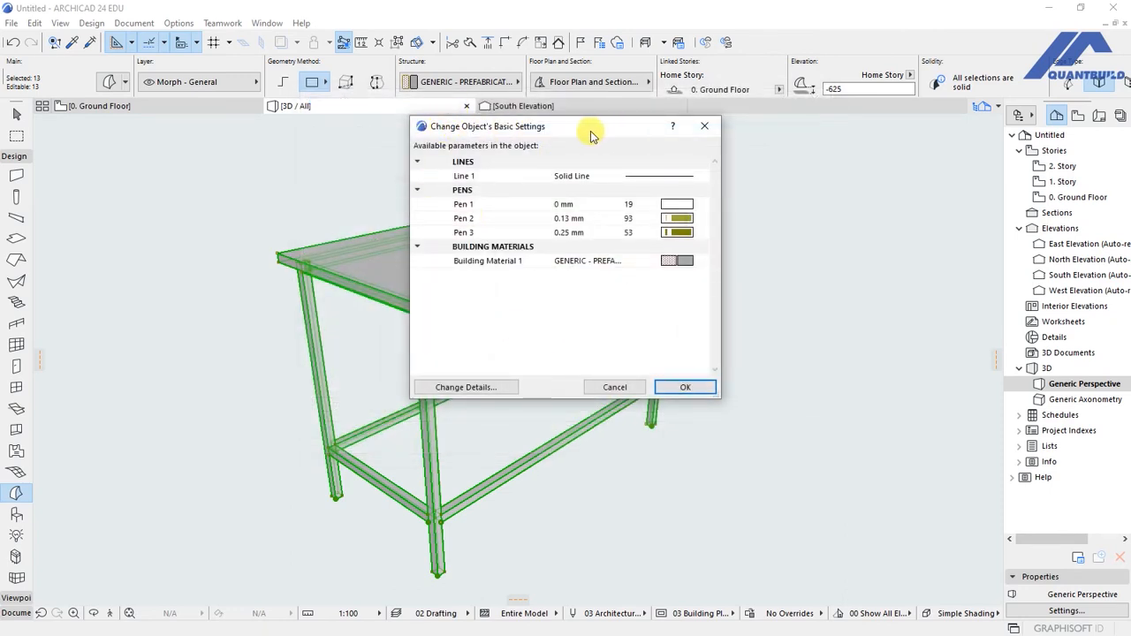
Step: Confirm Table QBA's default Line 1 and pen values in the Basic Settings dialog
left_click(460, 161)
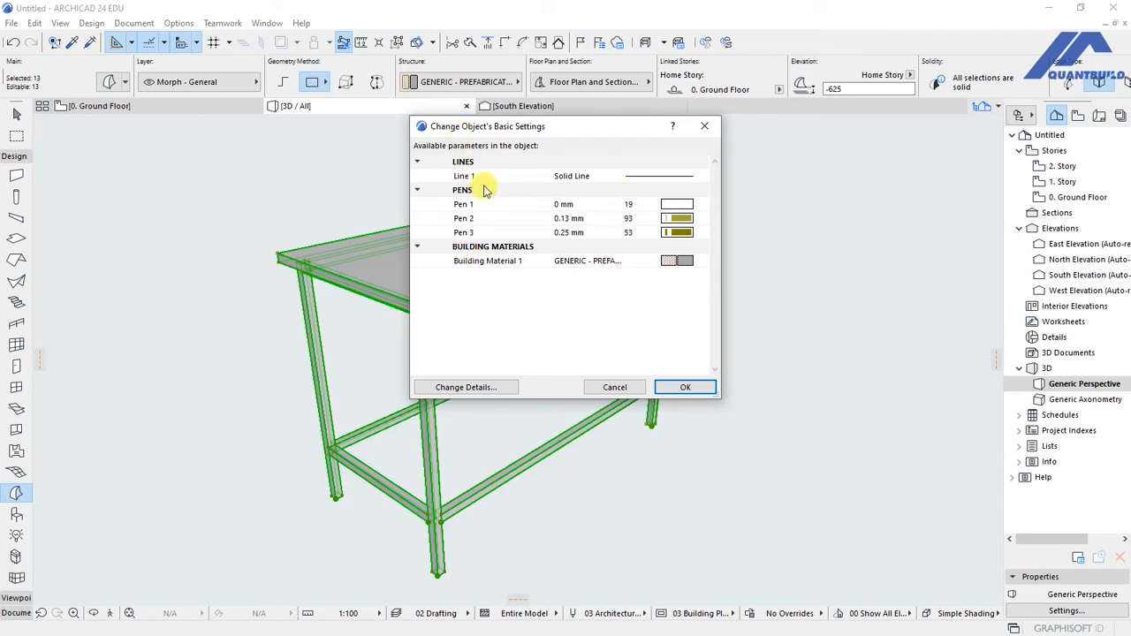
left_click(700, 177)
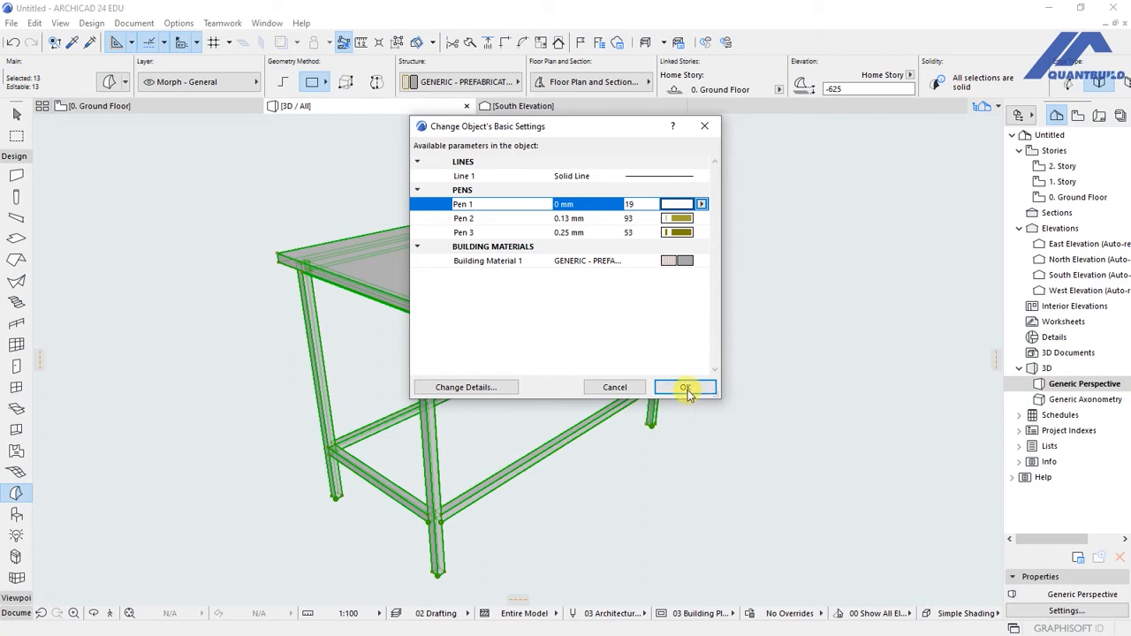
left_click(686, 387)
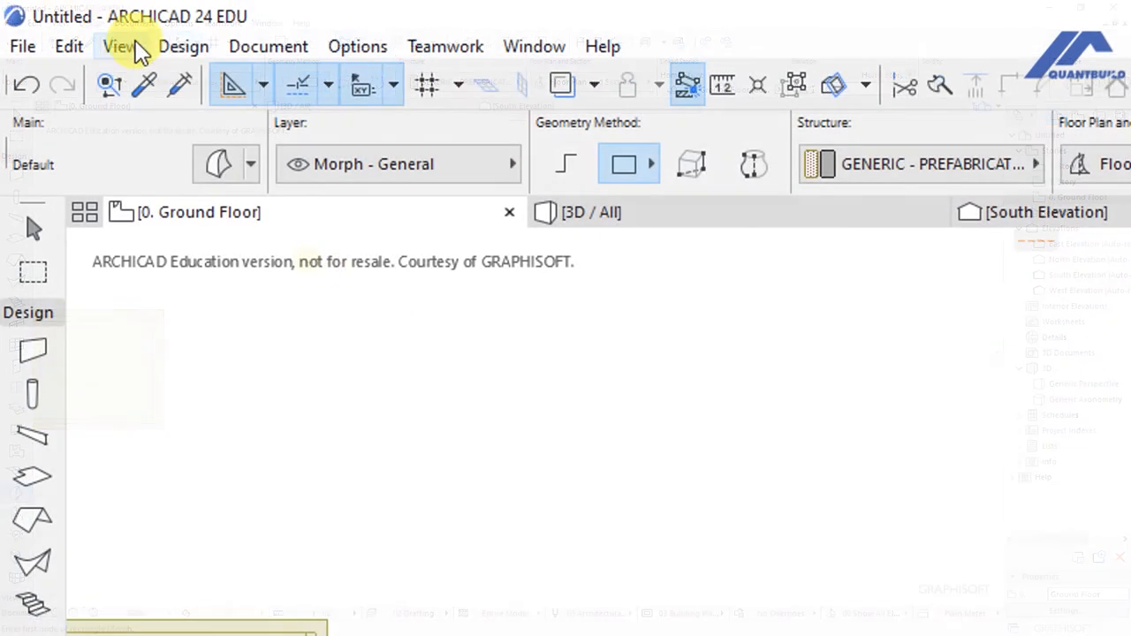
Step: Activate the Object tool from Design > Design Tools
left_click(183, 46)
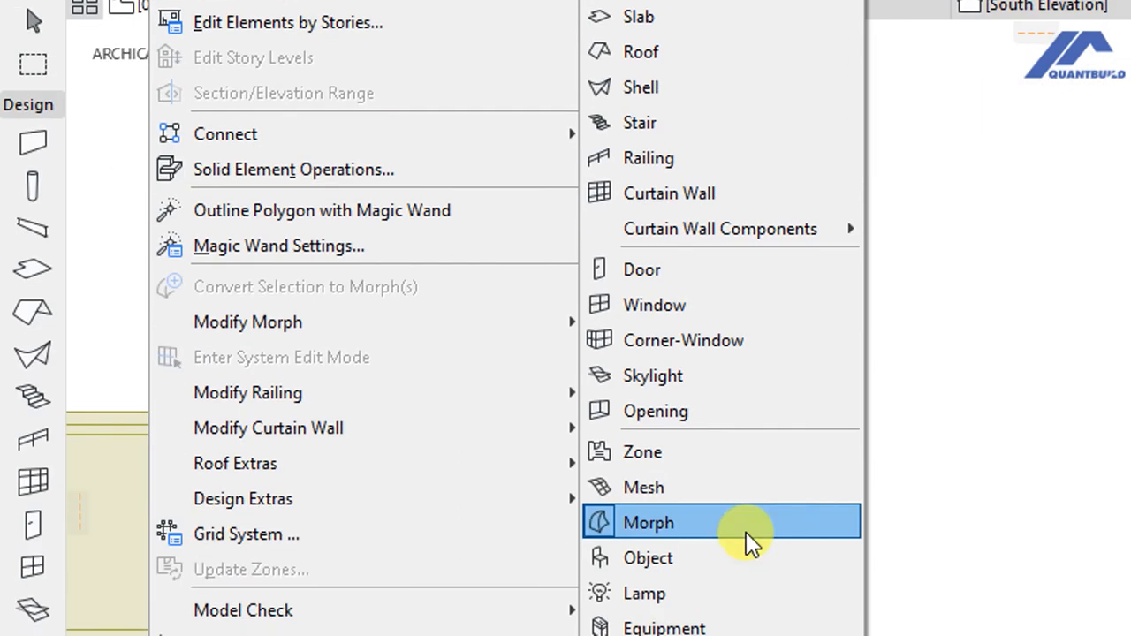
left_click(647, 523)
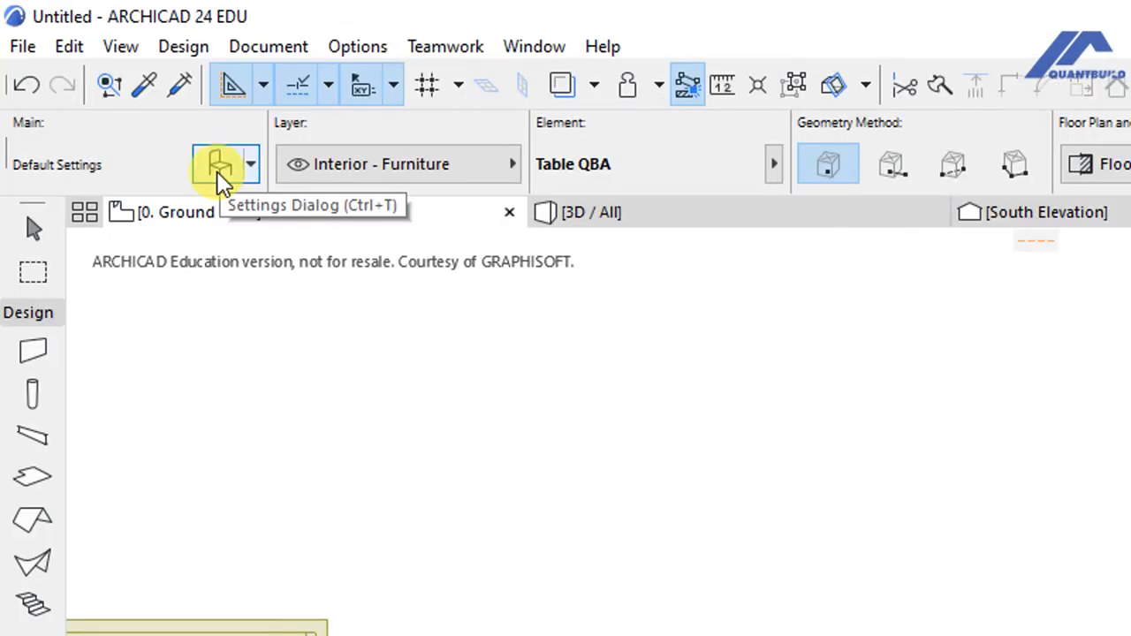
mouse_move(219, 177)
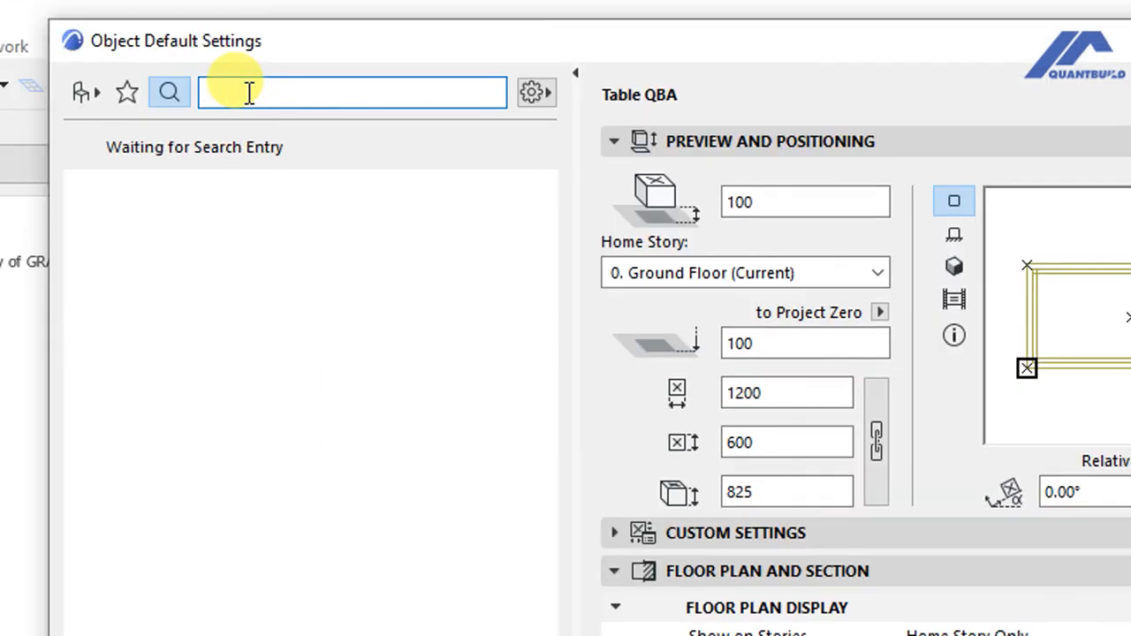
Step: Search the library for 'TABLE QB' to find the 1200 × 600 Table QBA
type("T")
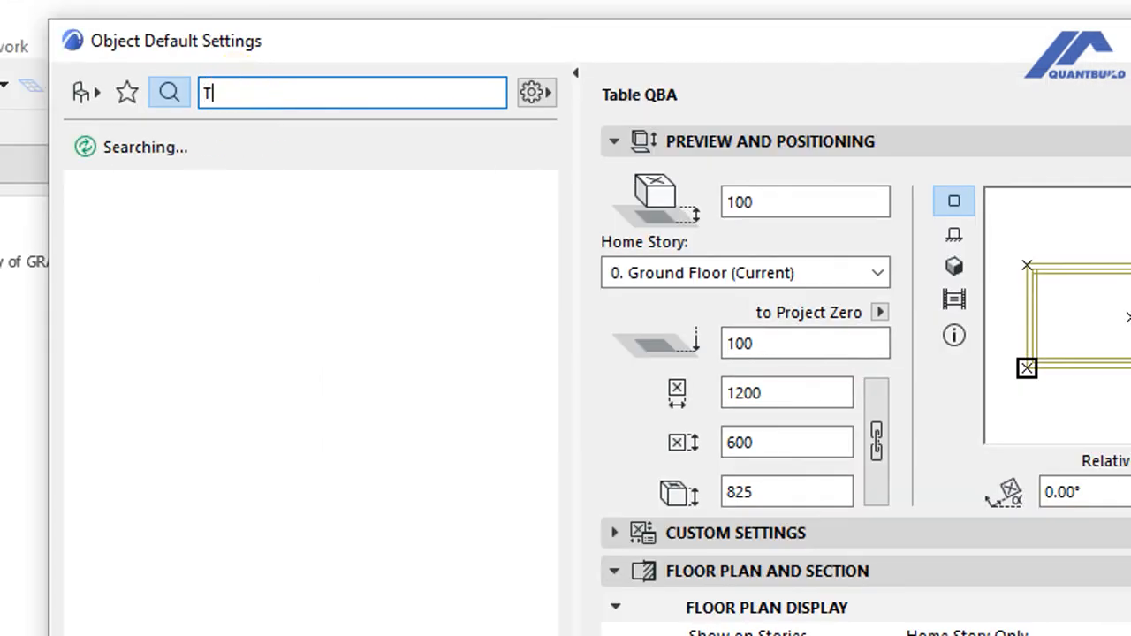
type("ABLE QB")
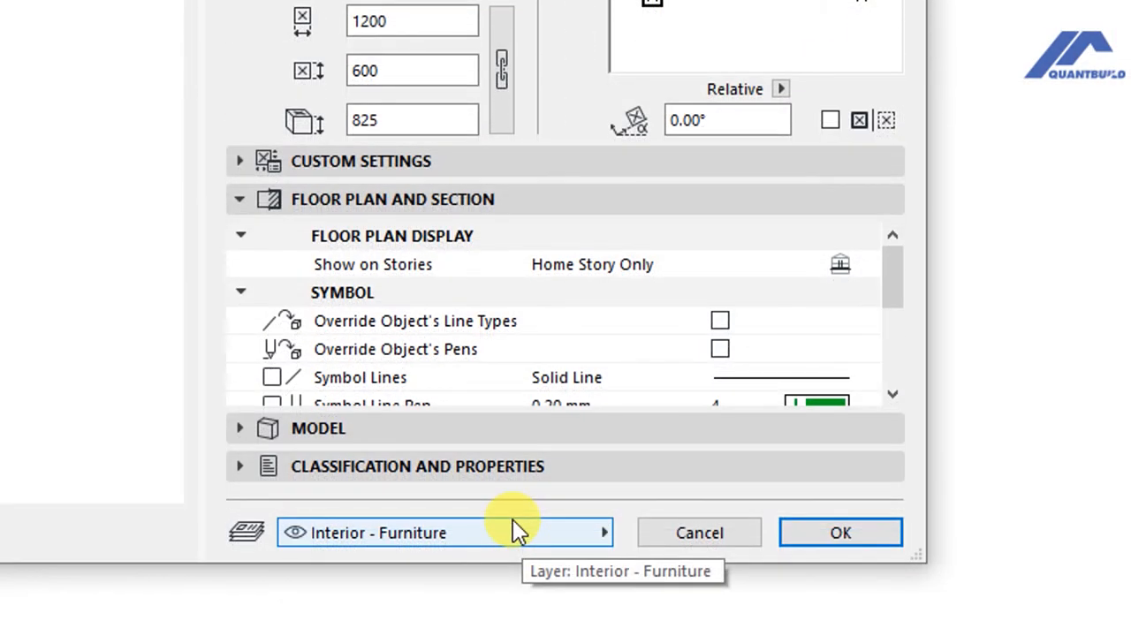
mouse_move(415, 504)
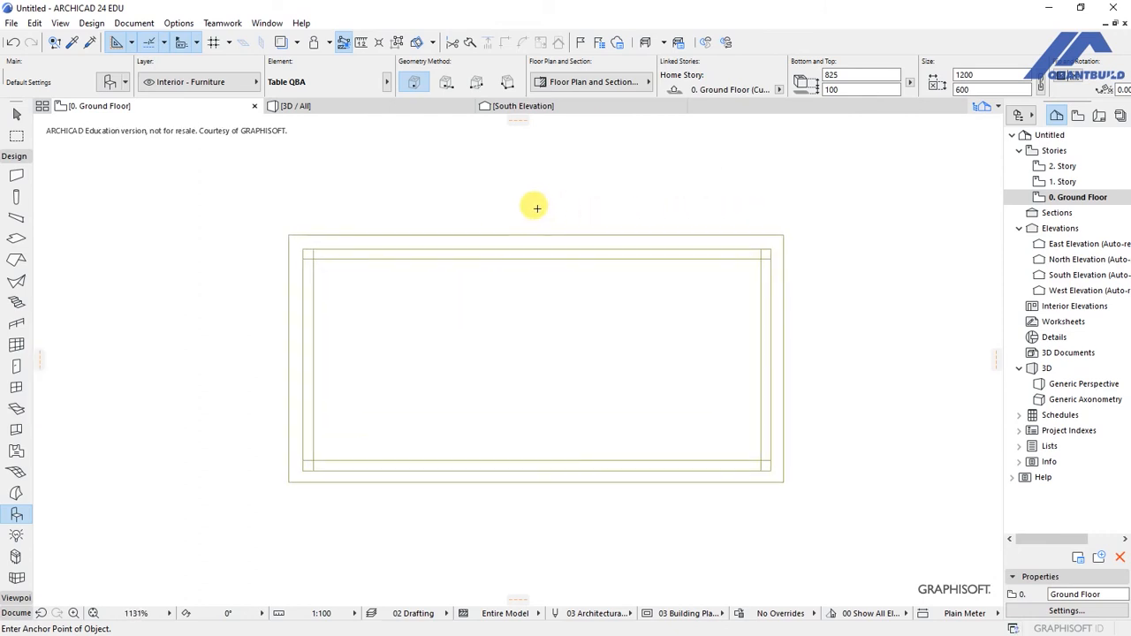
mouse_move(426, 212)
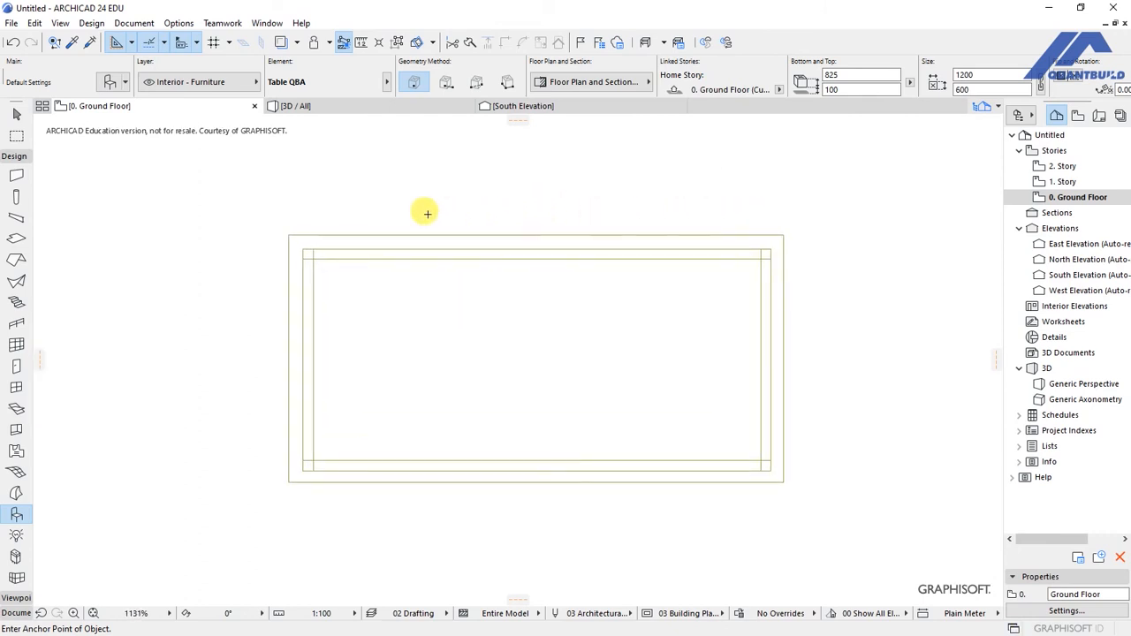
mouse_move(435, 244)
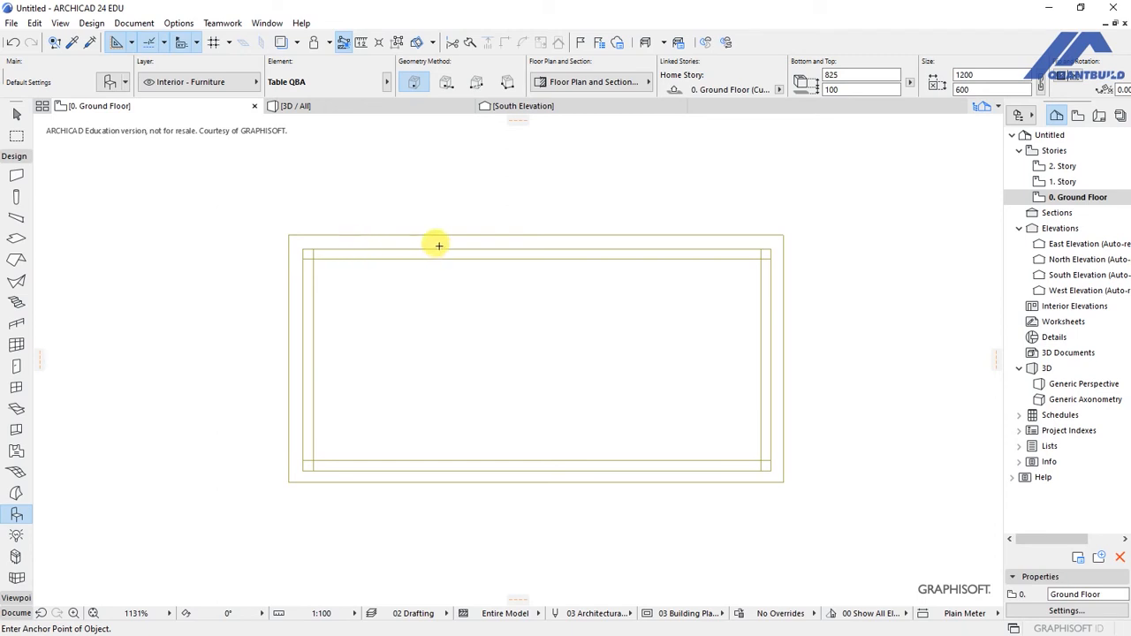
mouse_move(498, 261)
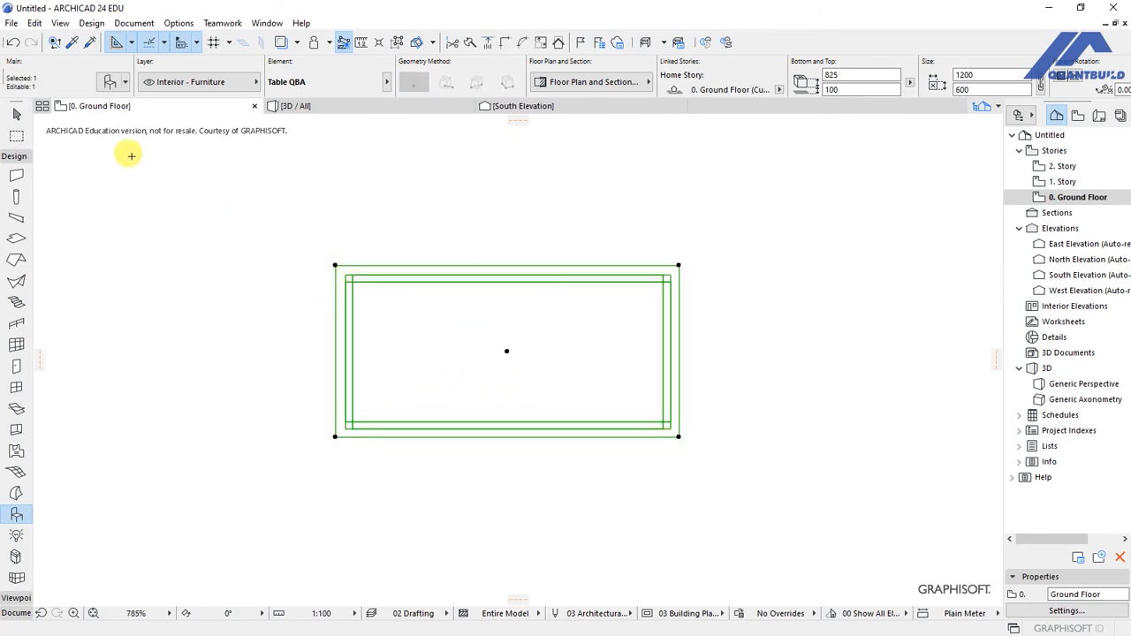
mouse_move(120, 176)
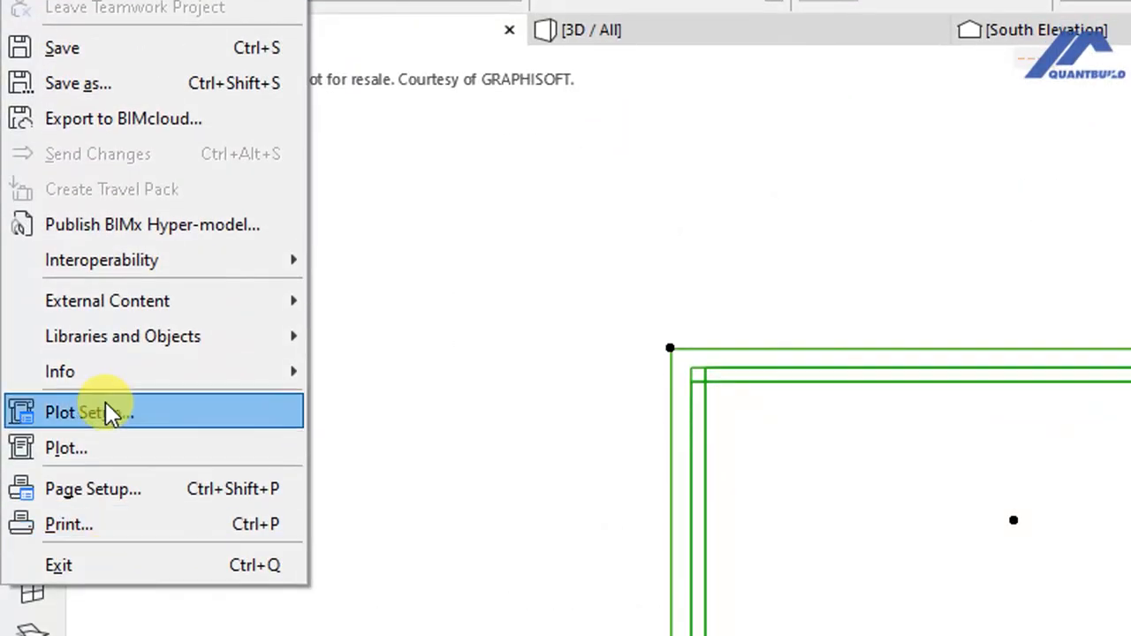
mouse_move(123, 336)
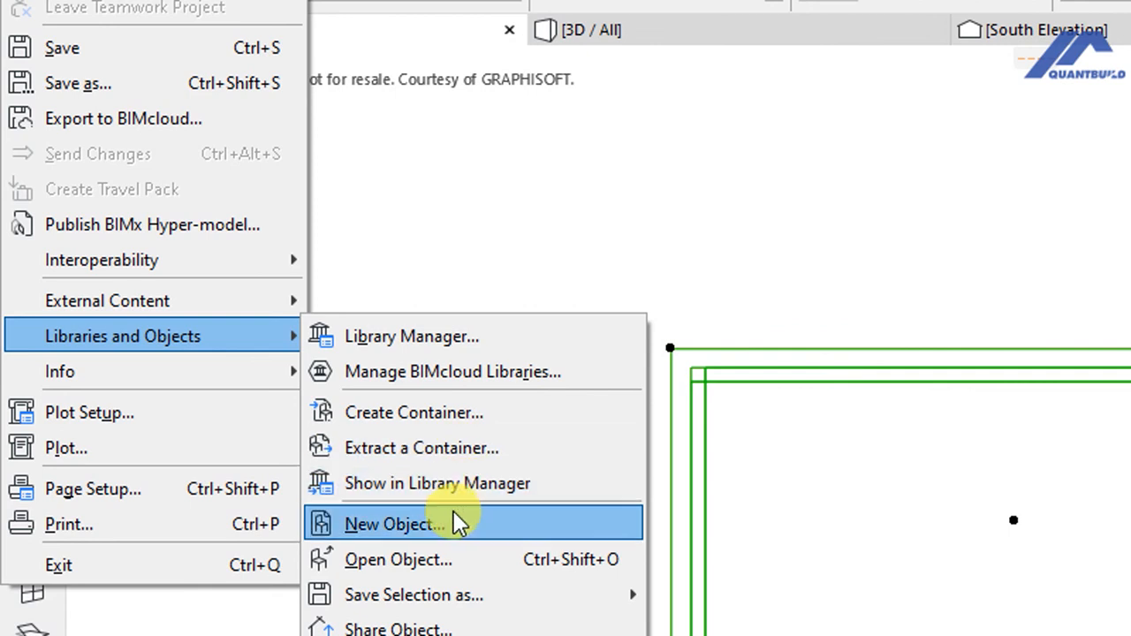
Step: Open the selected Table QBA in the object editor and show its 2D symbol
left_click(401, 525)
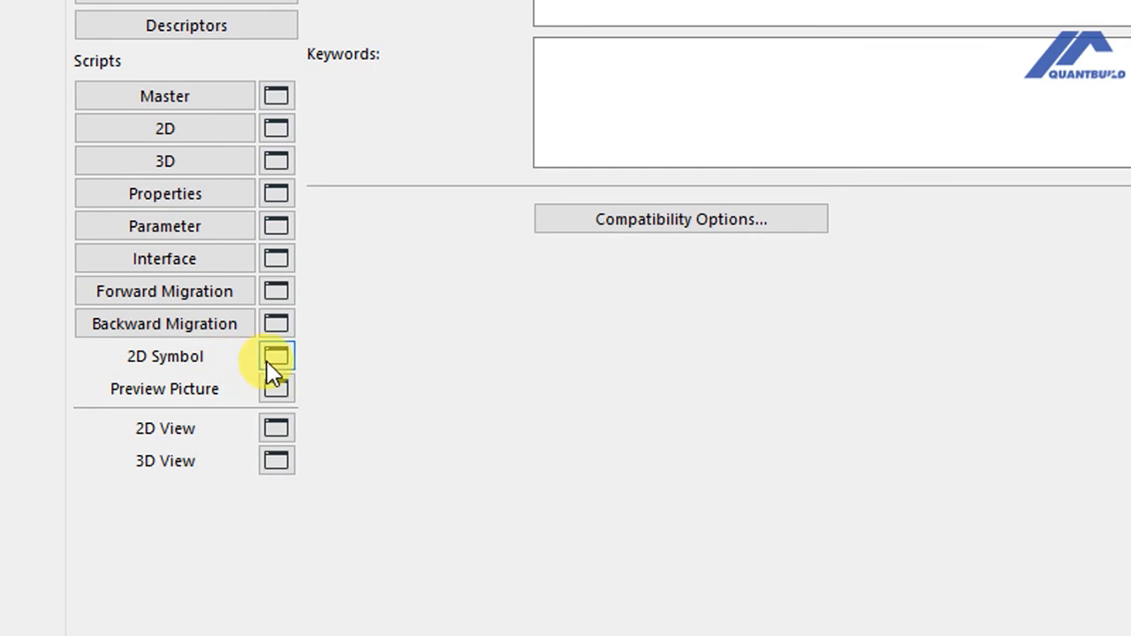
left_click(276, 357)
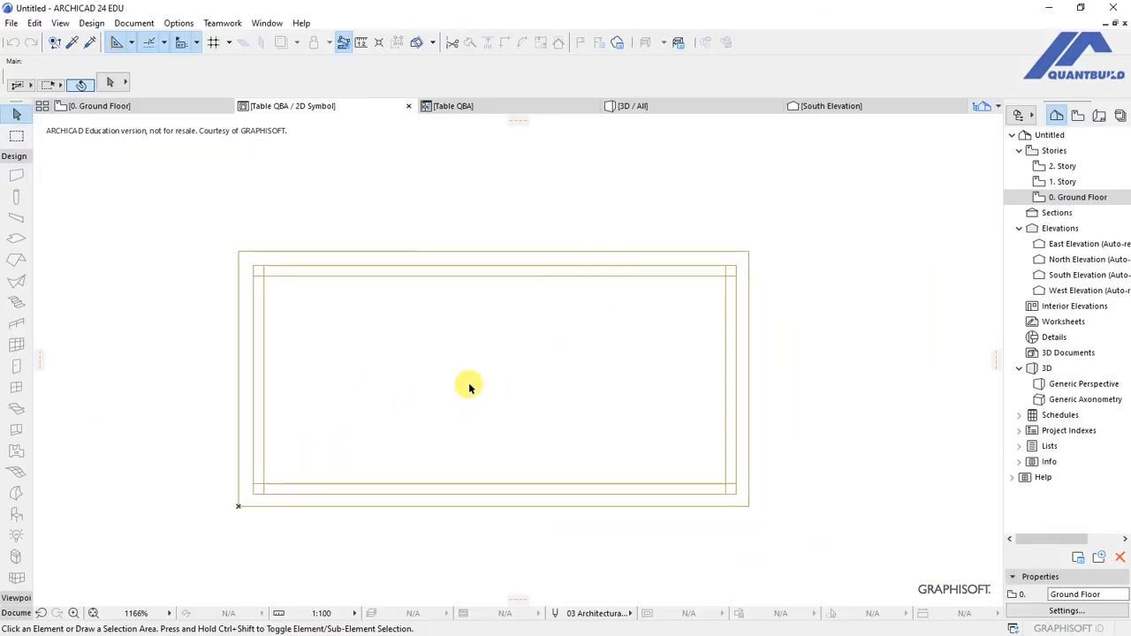
mouse_move(433, 449)
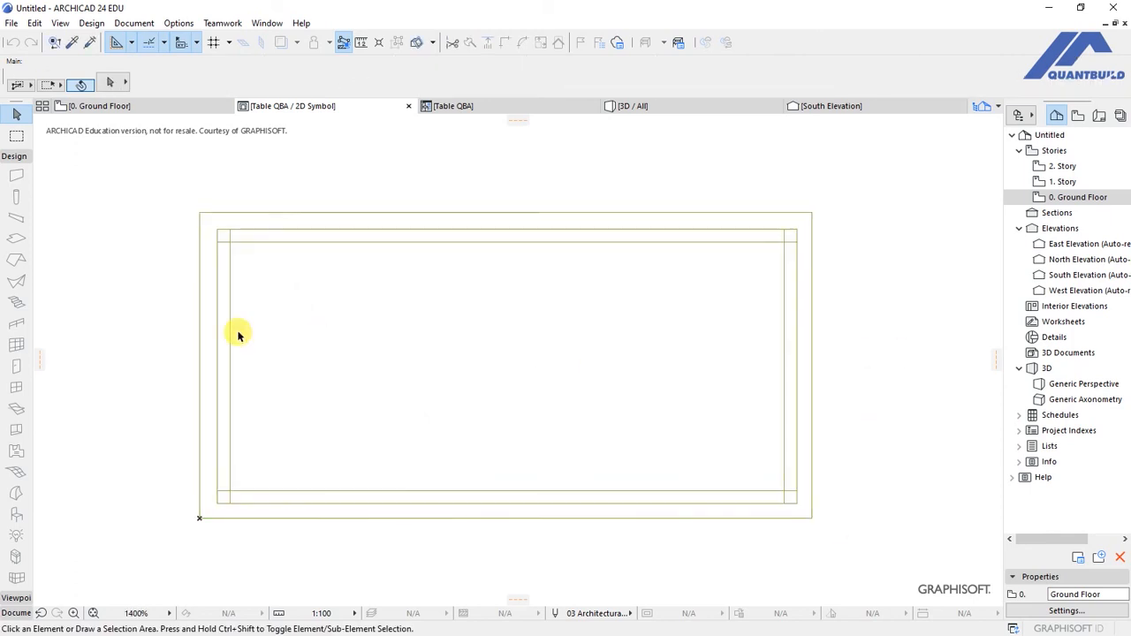
mouse_move(281, 360)
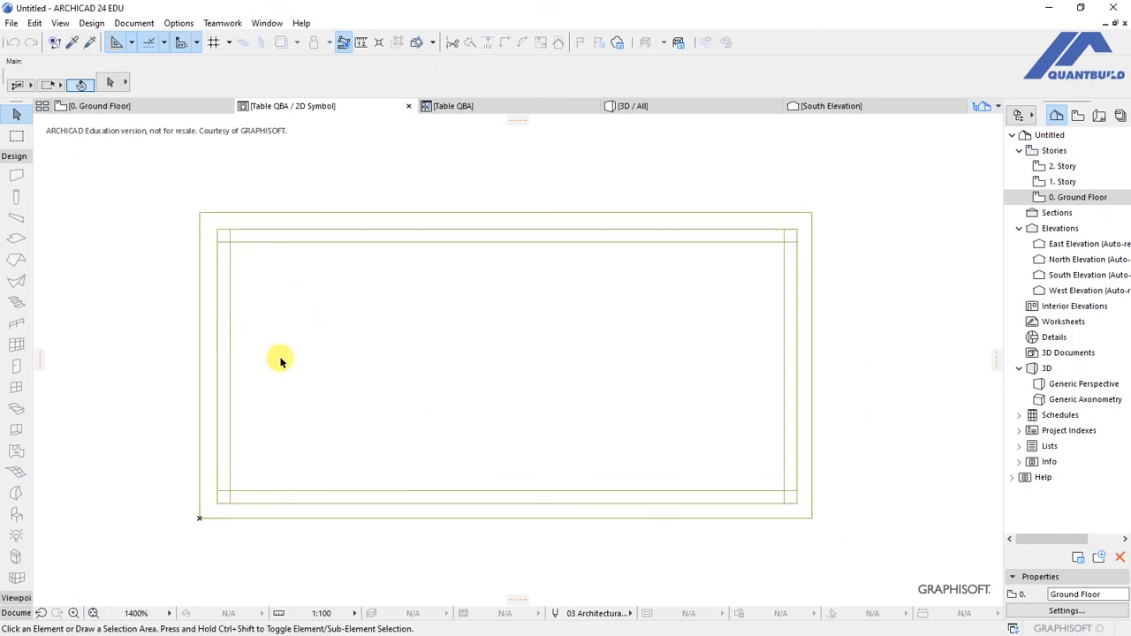
mouse_move(214, 393)
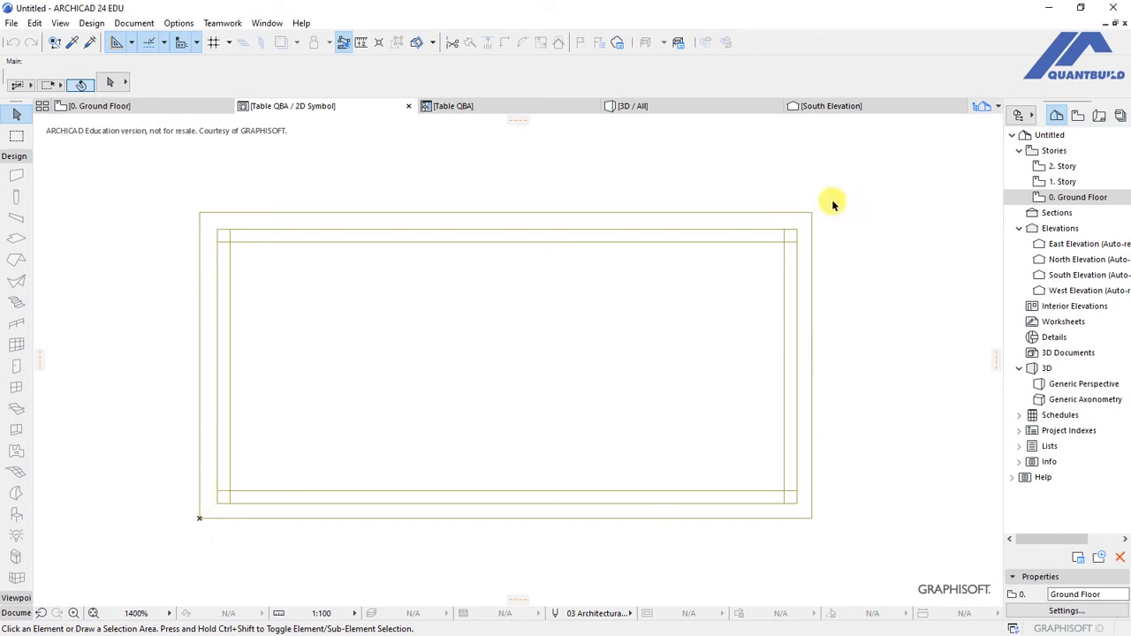
mouse_move(309, 364)
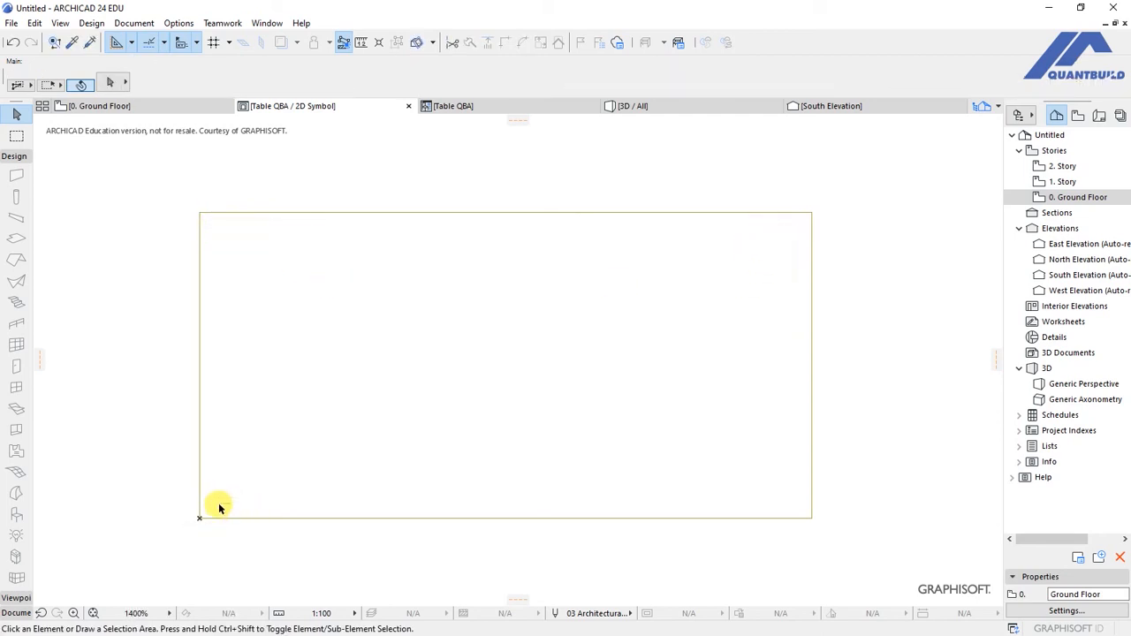
mouse_move(350, 241)
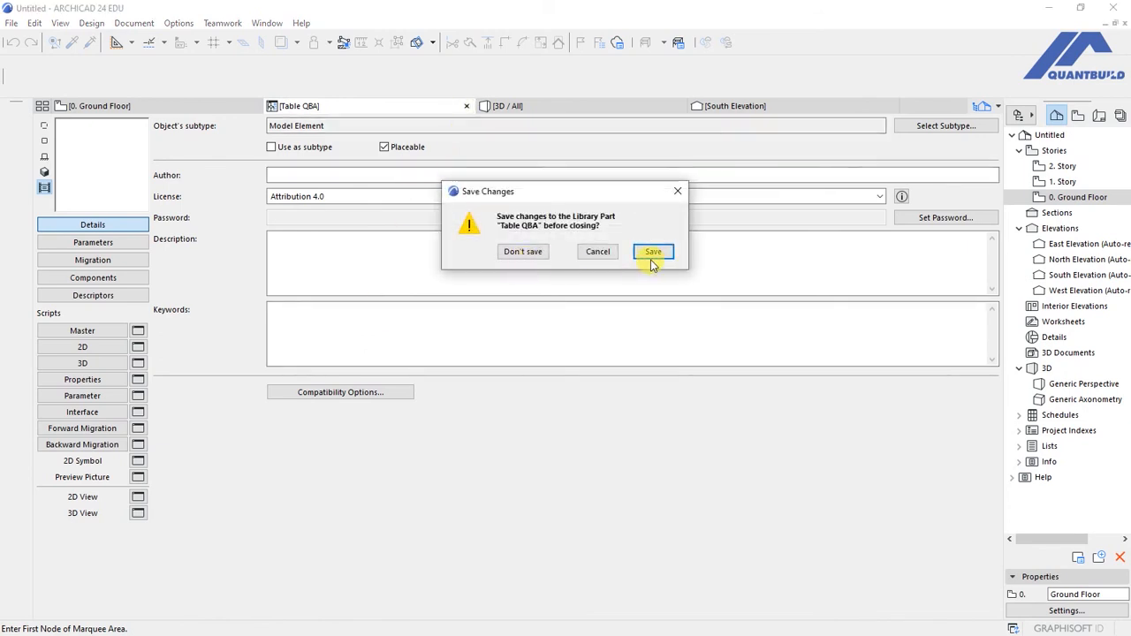
Step: Save the simplified 2D symbol changes into Table QBA
left_click(654, 251)
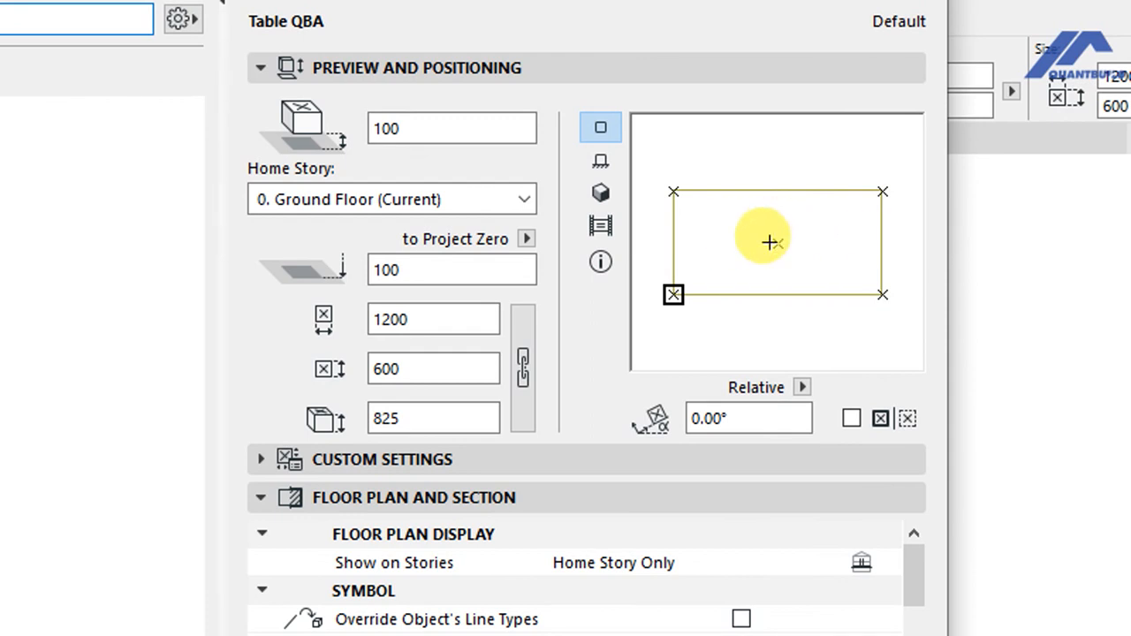
mouse_move(735, 244)
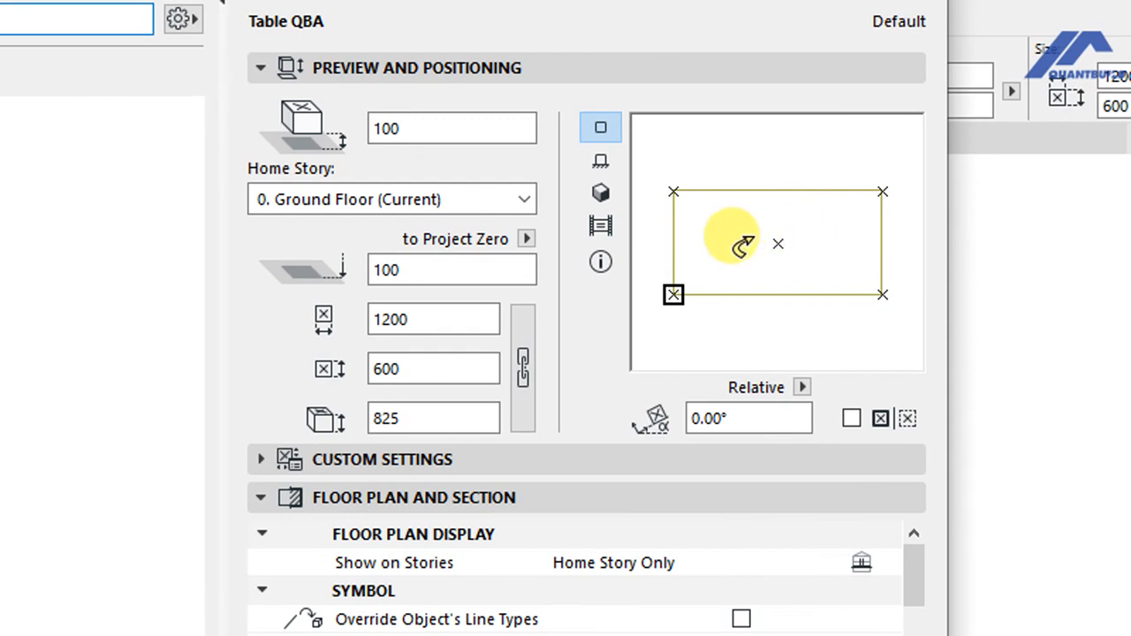